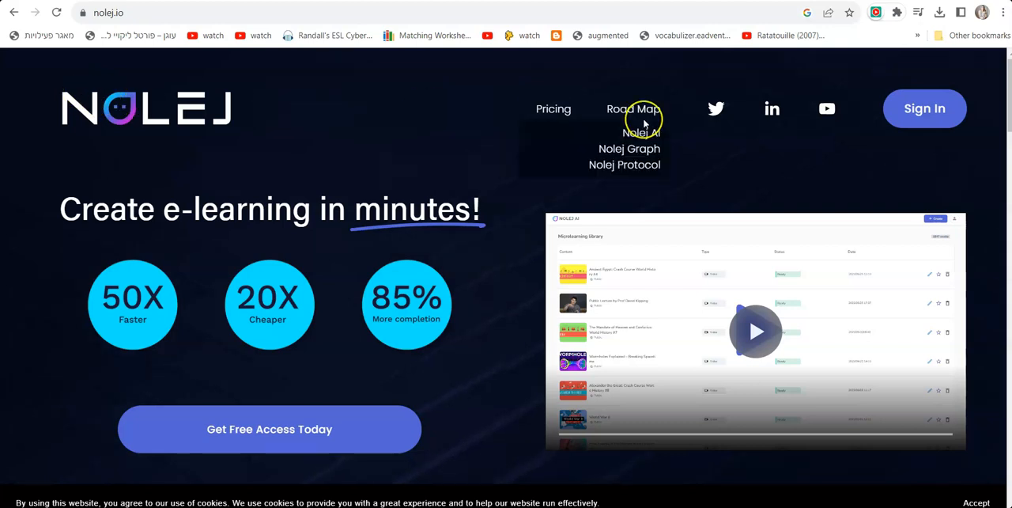
mouse_move(367, 74)
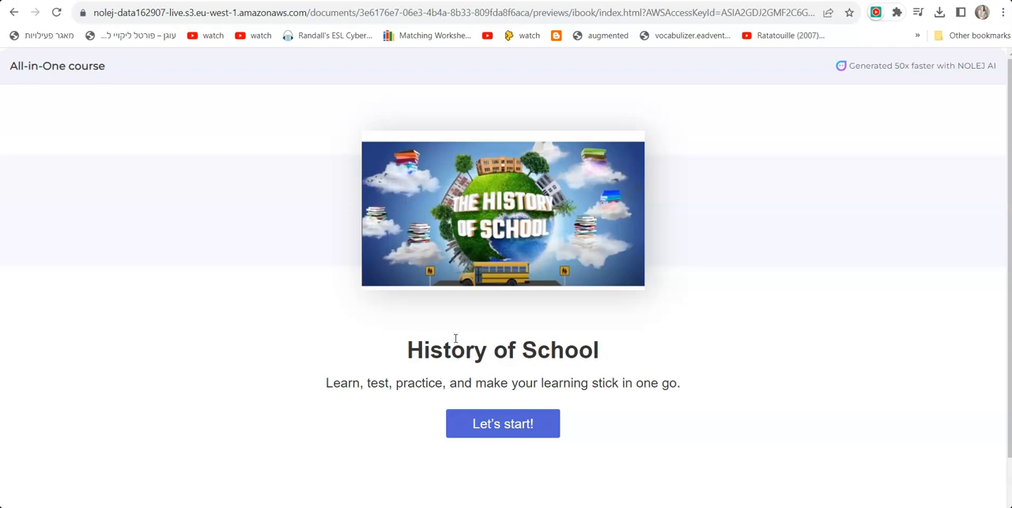
mouse_move(583, 422)
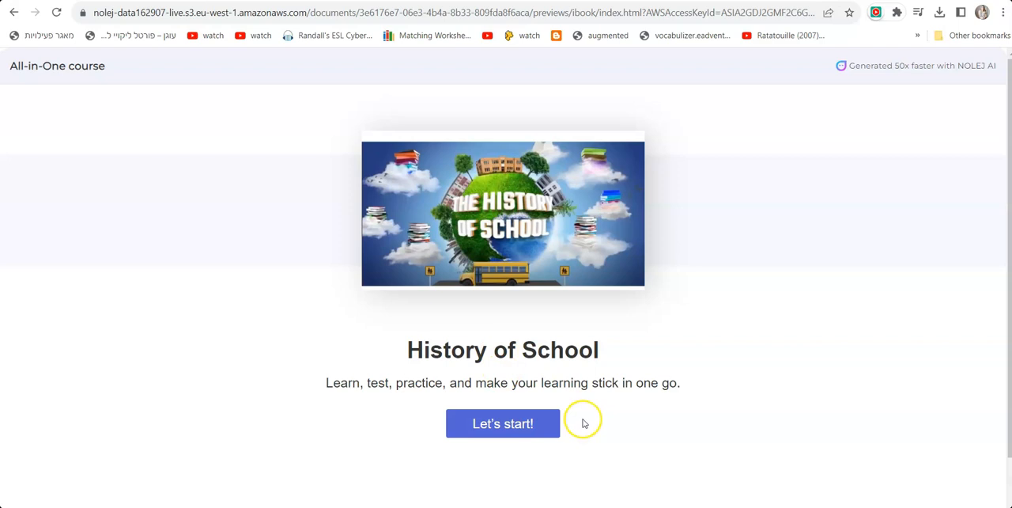
mouse_move(769, 417)
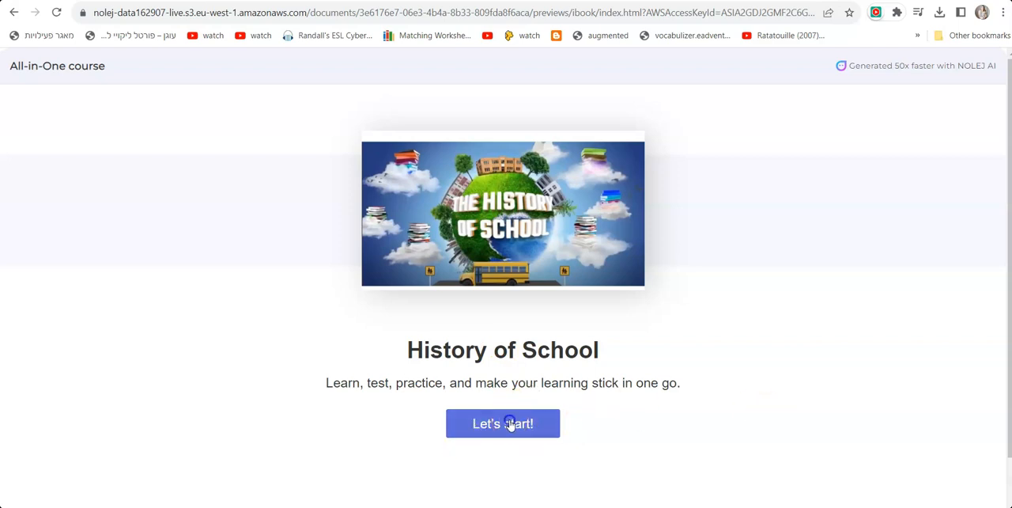
Start the History of School course, play its video and seek ahead
left_click(503, 423)
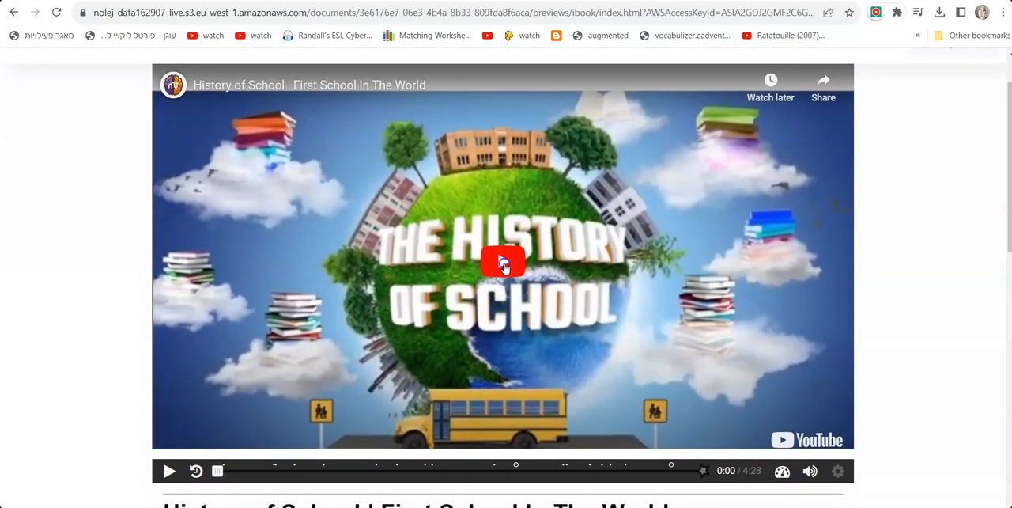
left_click(503, 263)
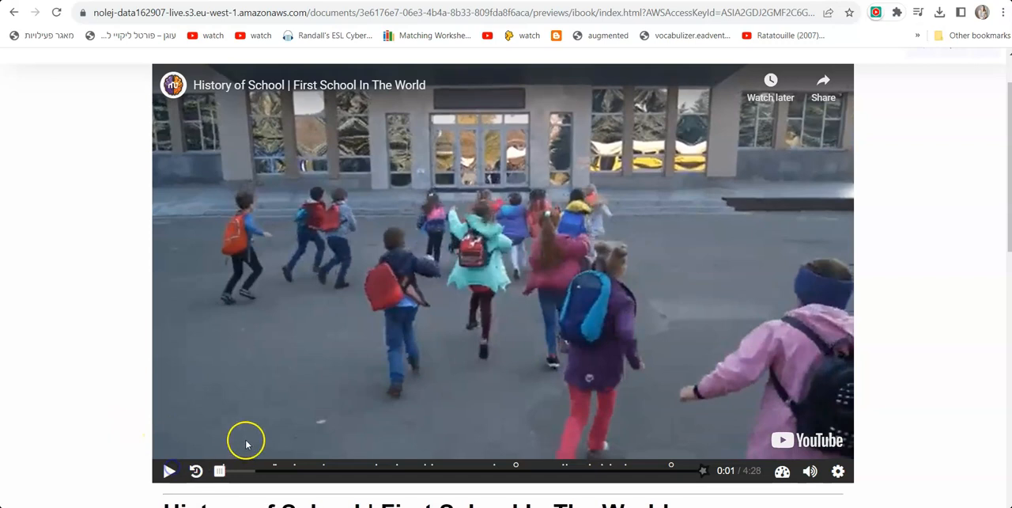
mouse_move(272, 468)
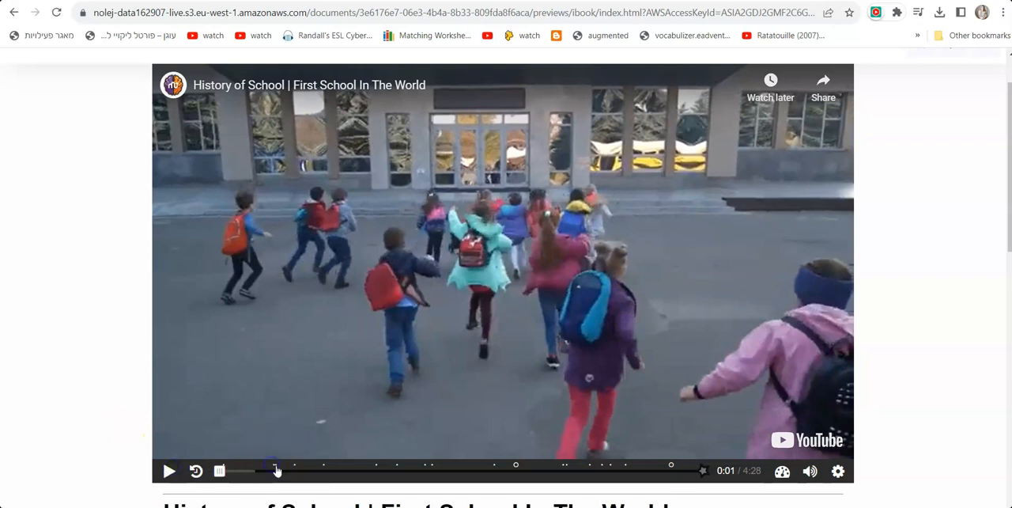
left_click(275, 471)
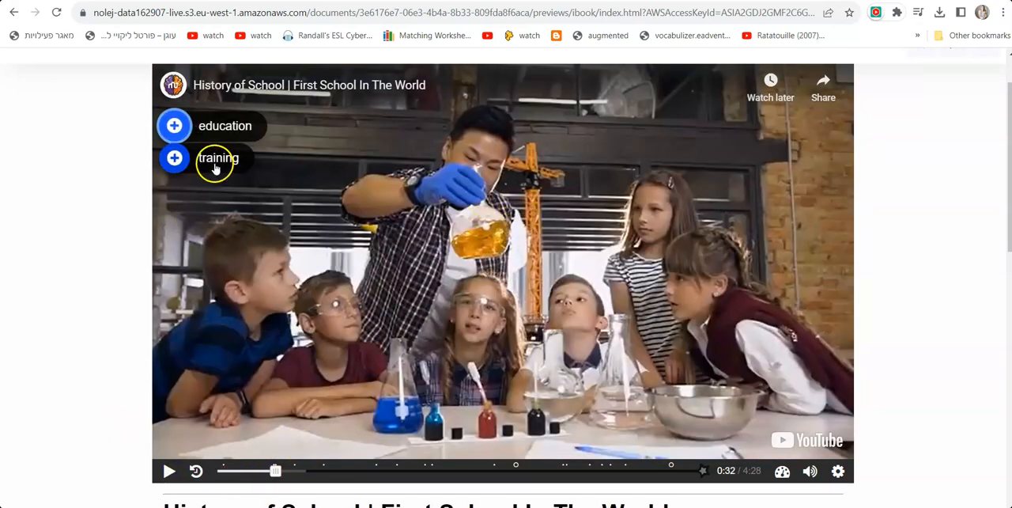
View the 'training' hotspot definition, close it, and open the Test your knowledge question
left_click(174, 126)
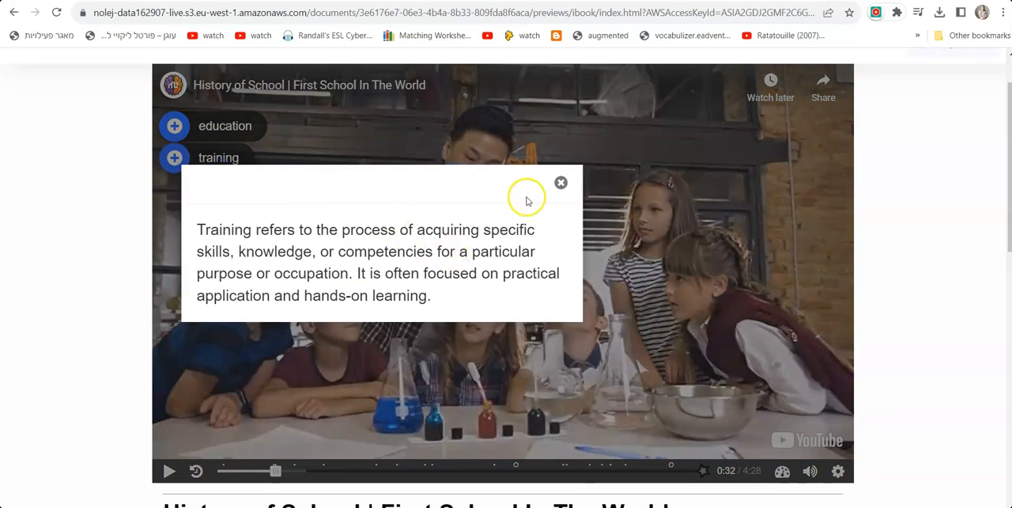
left_click(560, 182)
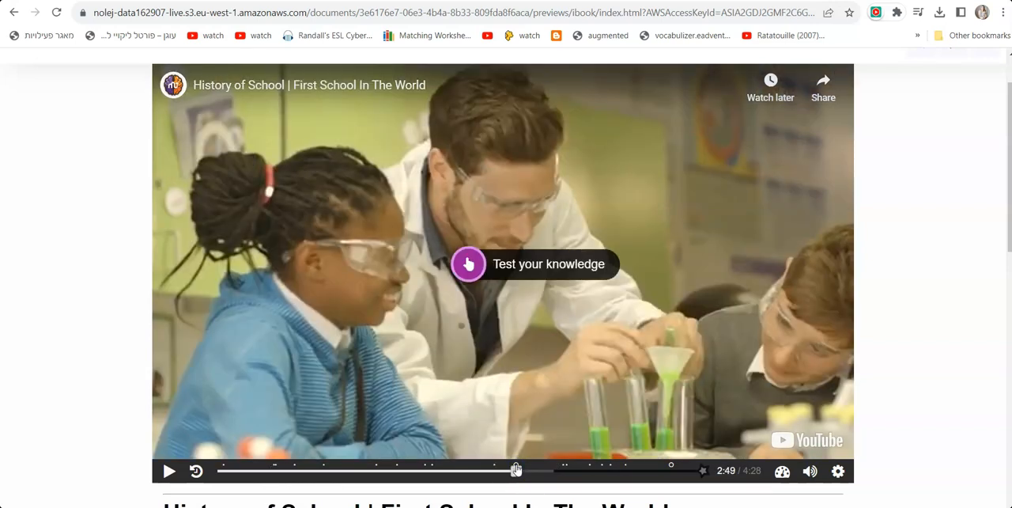
left_click(534, 262)
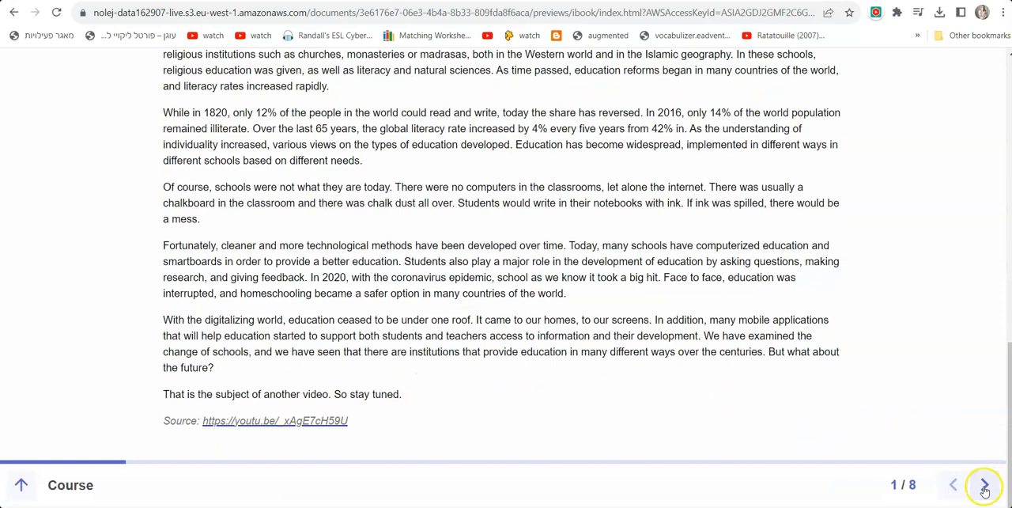
Read the Education Reforms glossary entry, then advance to the Concepts Cards page
left_click(983, 490)
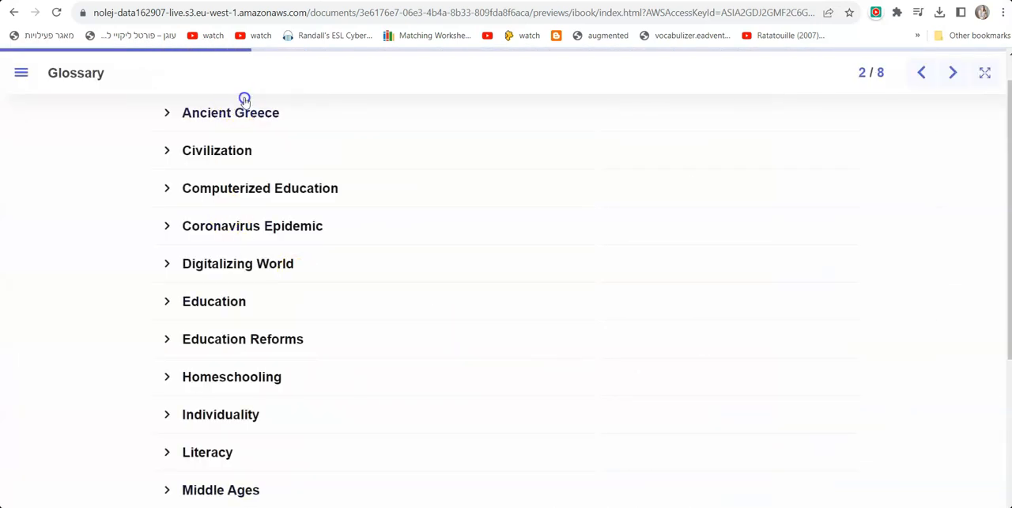
left_click(259, 188)
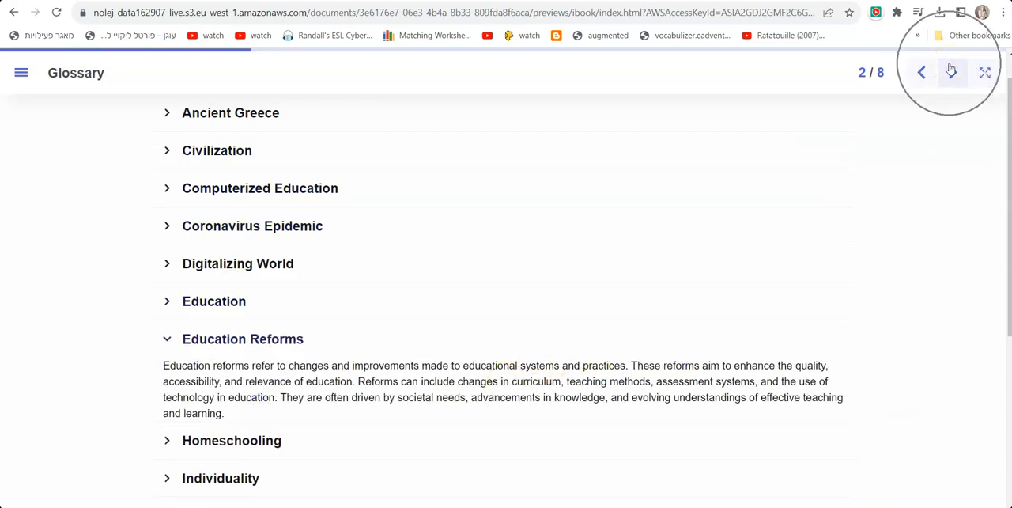
left_click(948, 73)
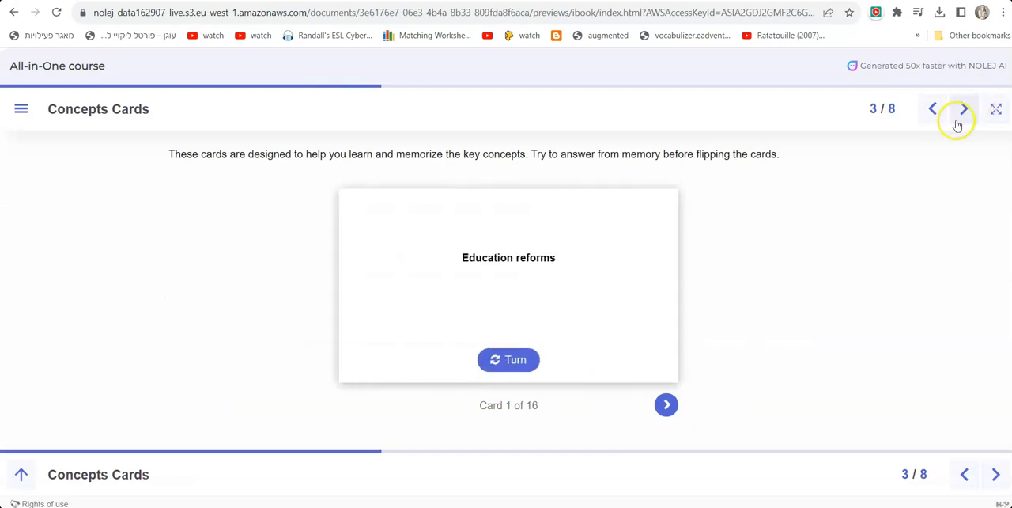
Enter the quiz and answer its first two questions, including the asking-questions-and-feedback option
left_click(962, 108)
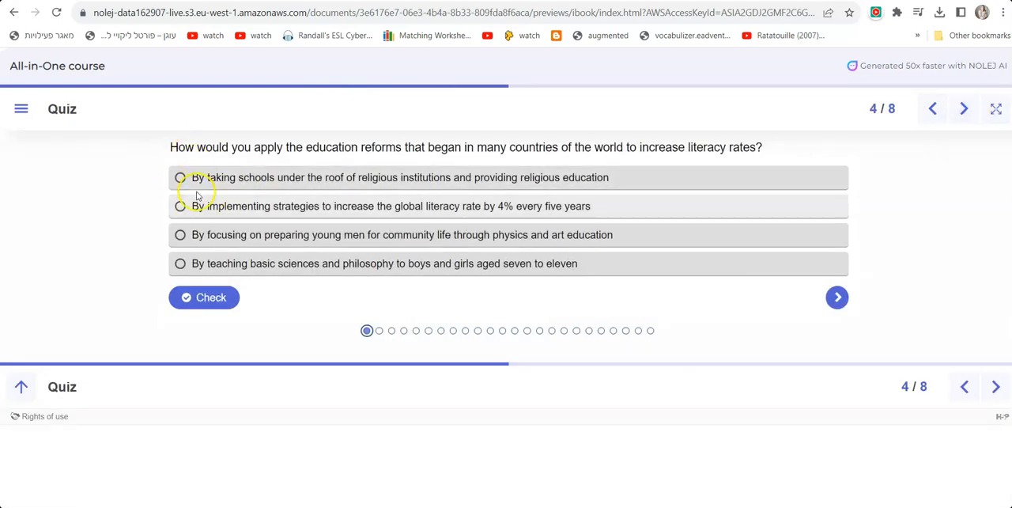
left_click(180, 177)
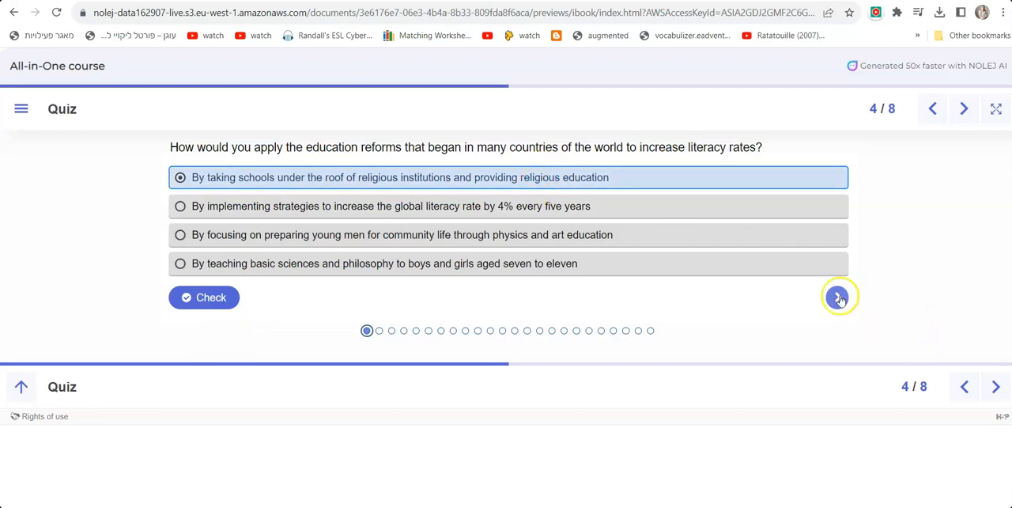
left_click(839, 297)
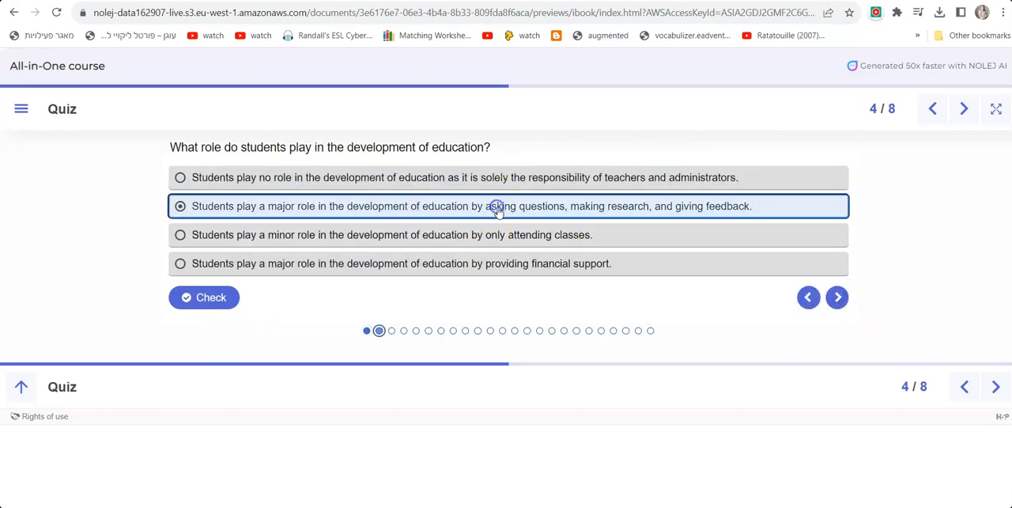
left_click(836, 298)
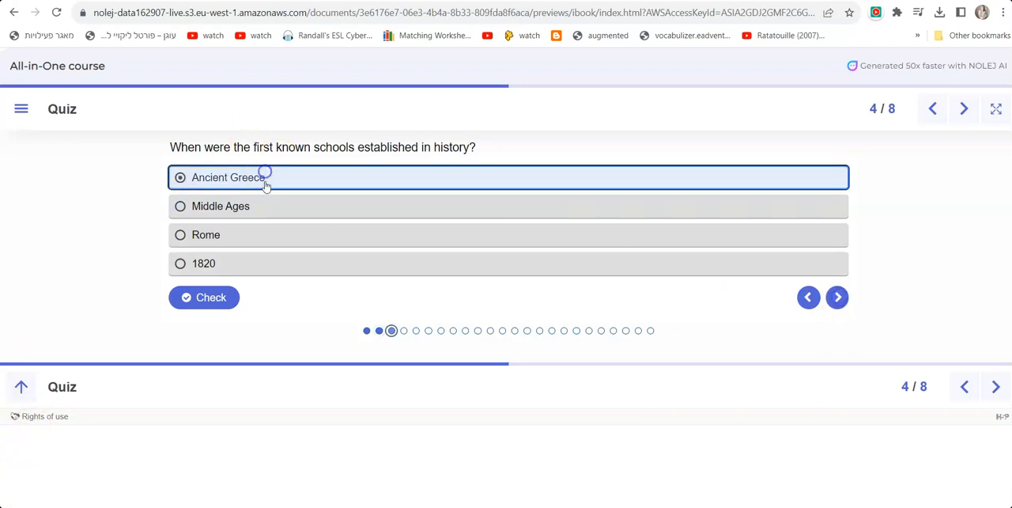
Answer the first-schools question with Ancient Greece, check it, and advance to the true/false question
left_click(209, 298)
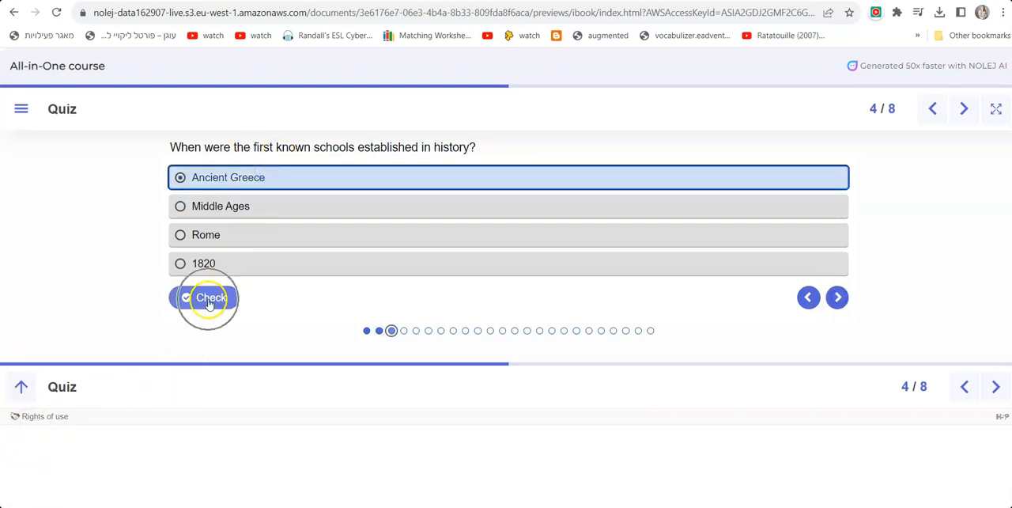
left_click(209, 297)
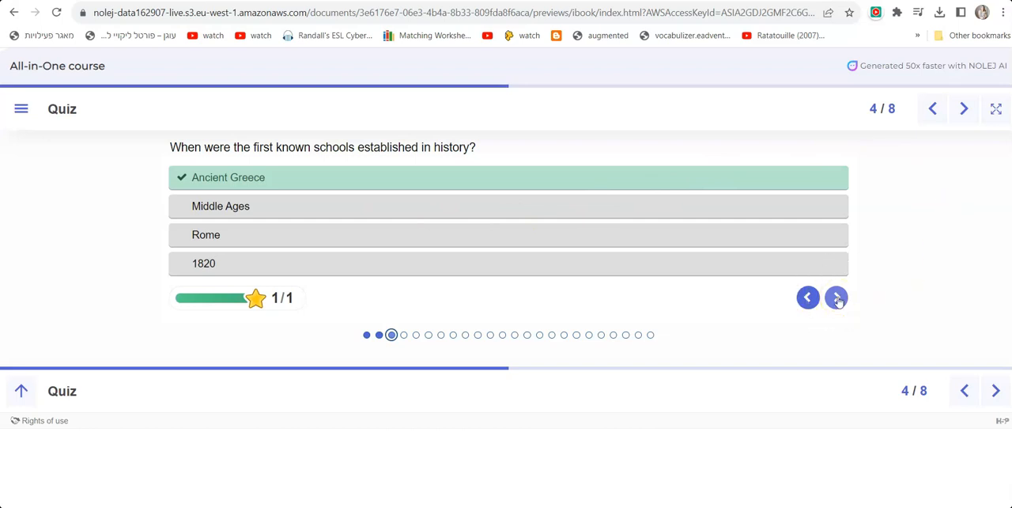
left_click(837, 298)
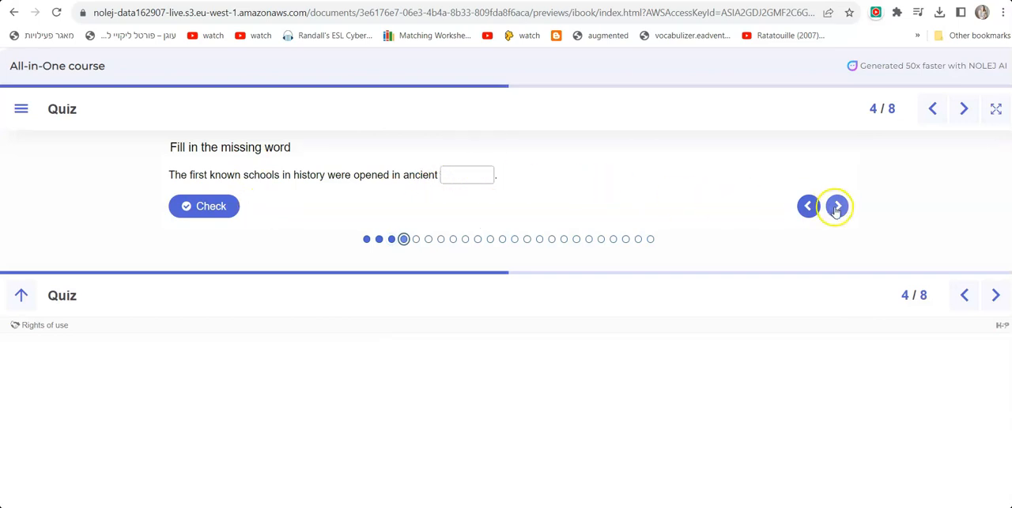
left_click(836, 206)
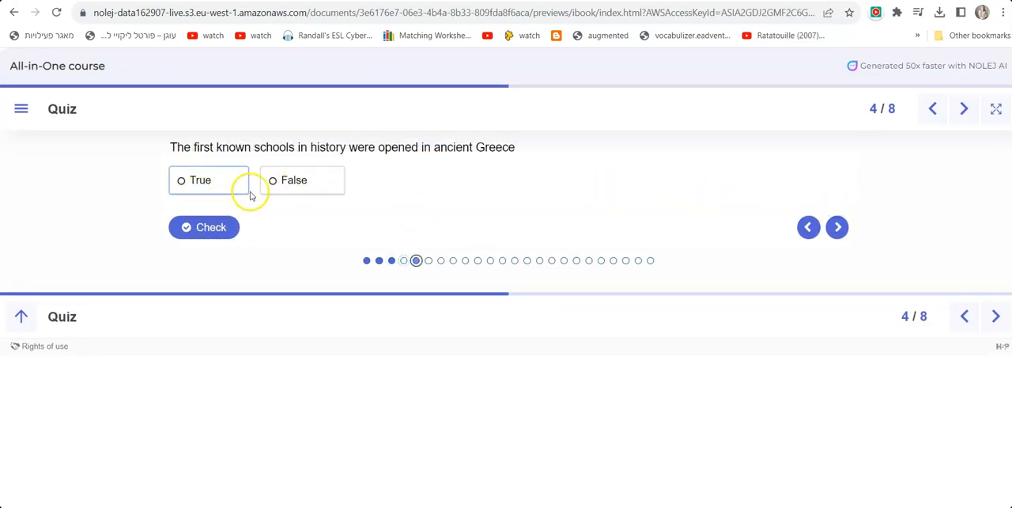
mouse_move(965, 108)
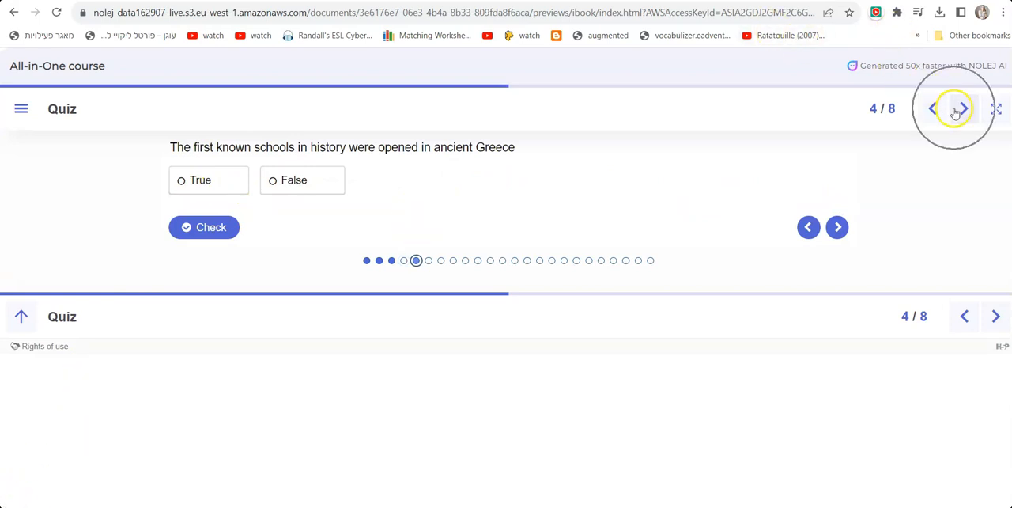
Flip a flashcard, highlight part of the summary text, and continue to the results page
left_click(963, 107)
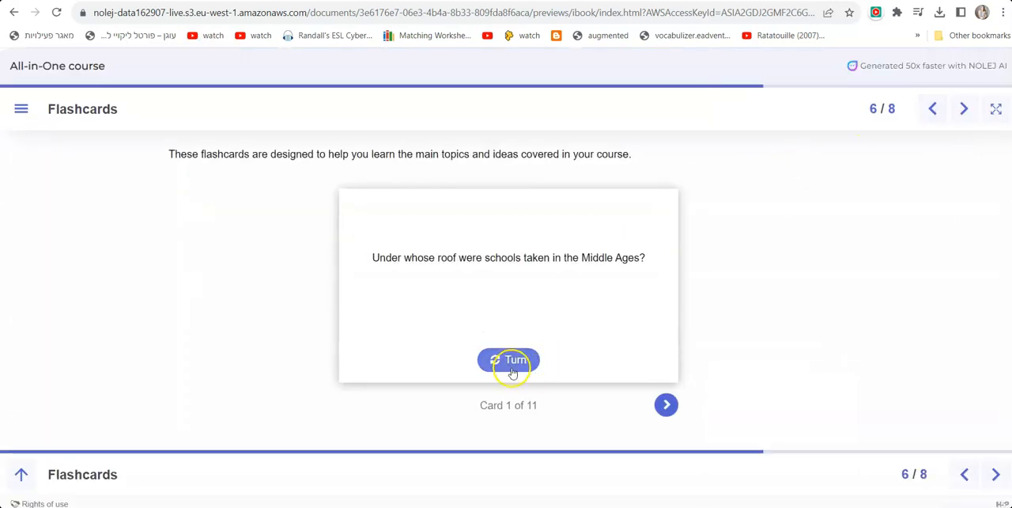
left_click(965, 107)
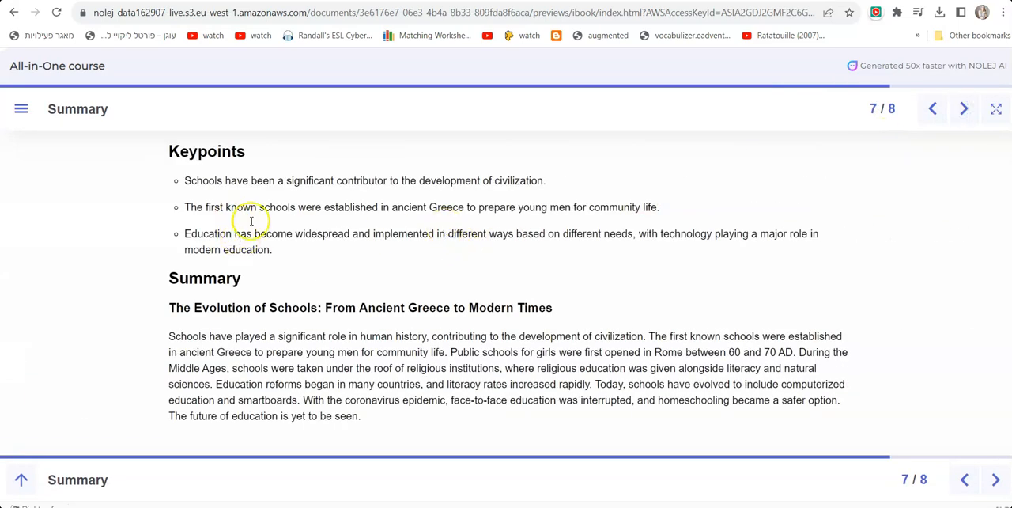
left_click_drag(255, 307, 261, 415)
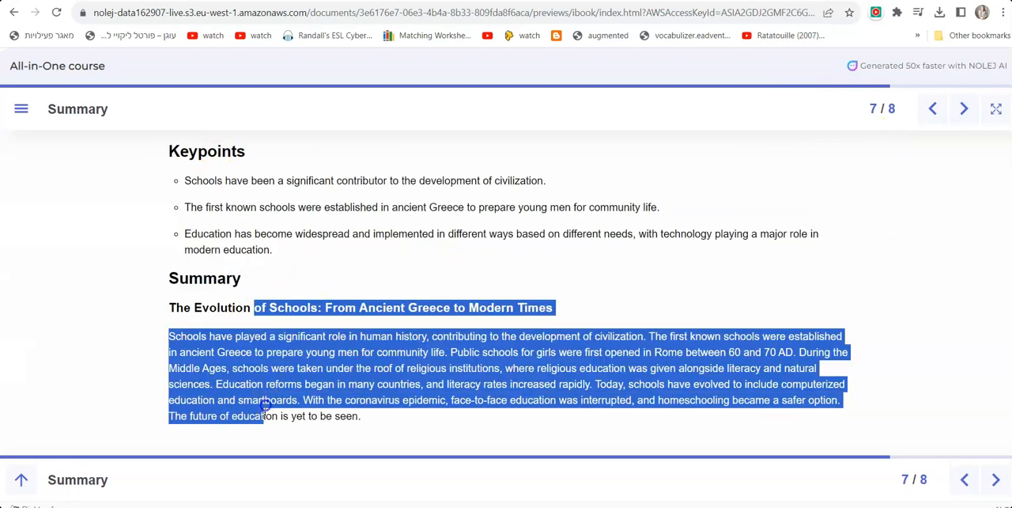
left_click(963, 107)
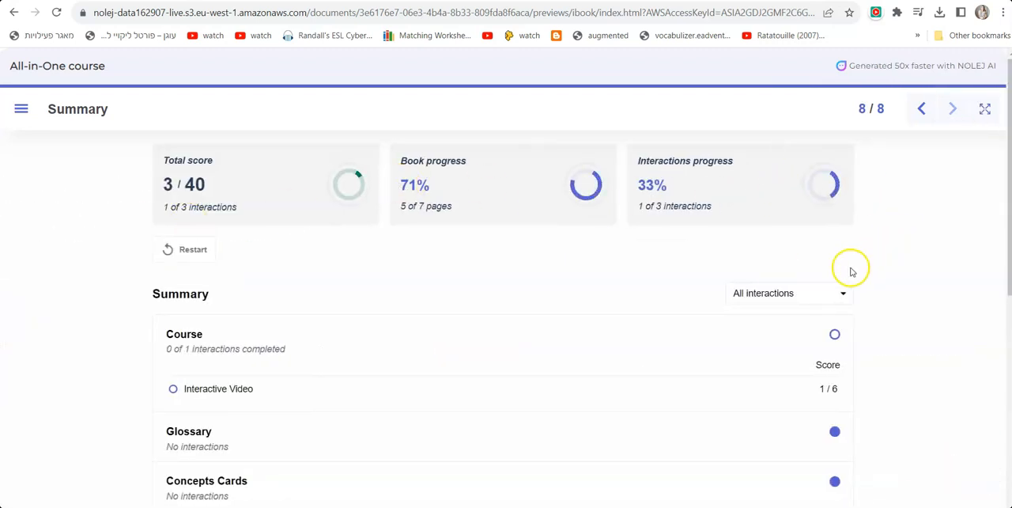
mouse_move(835, 282)
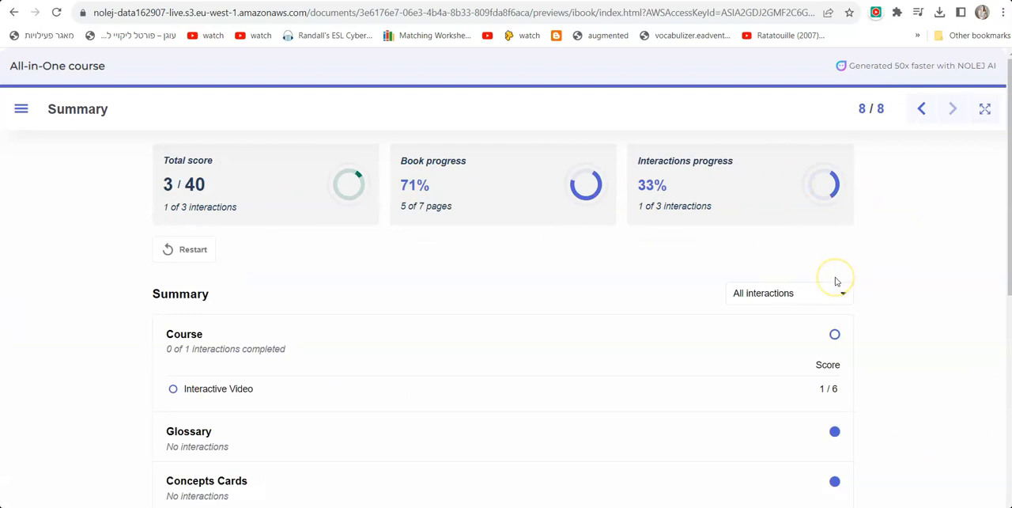
mouse_move(856, 247)
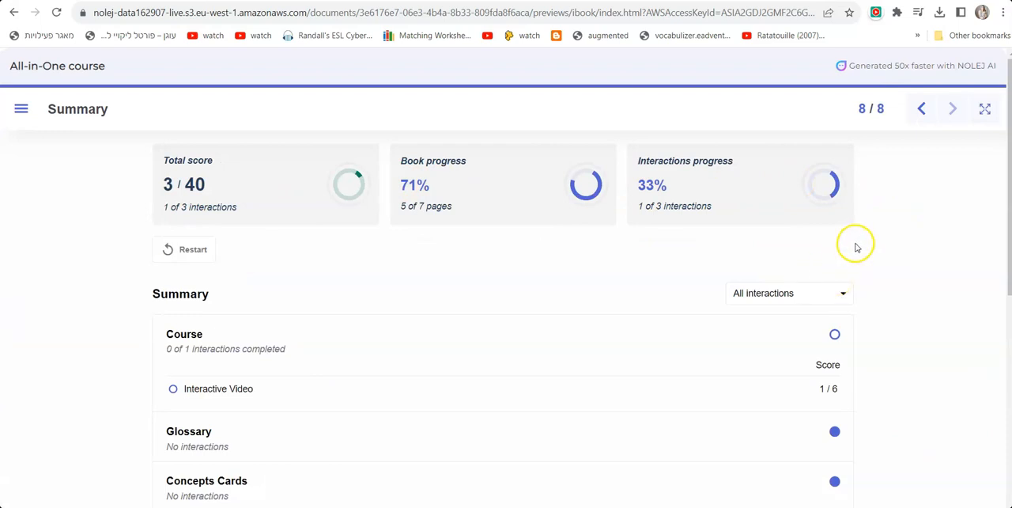
mouse_move(477, 141)
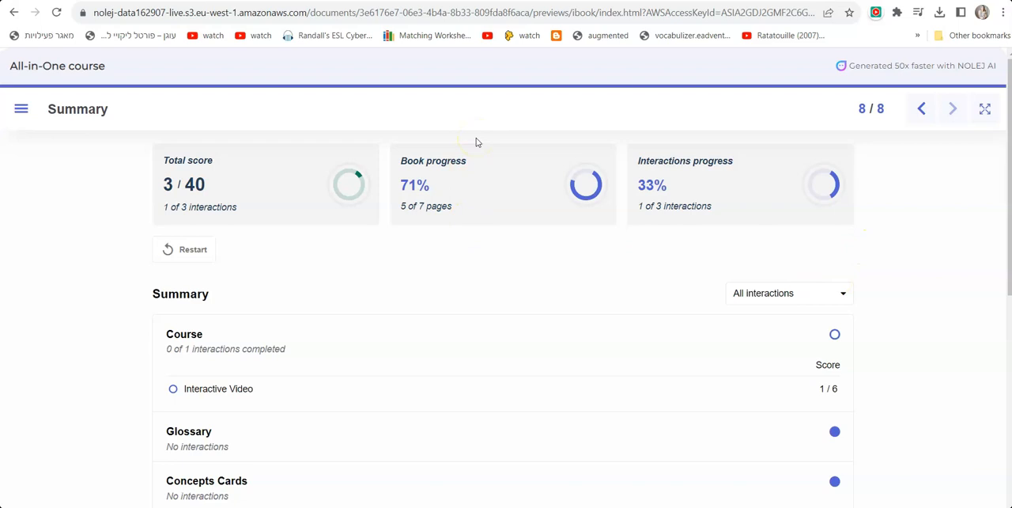
scroll("down", 3)
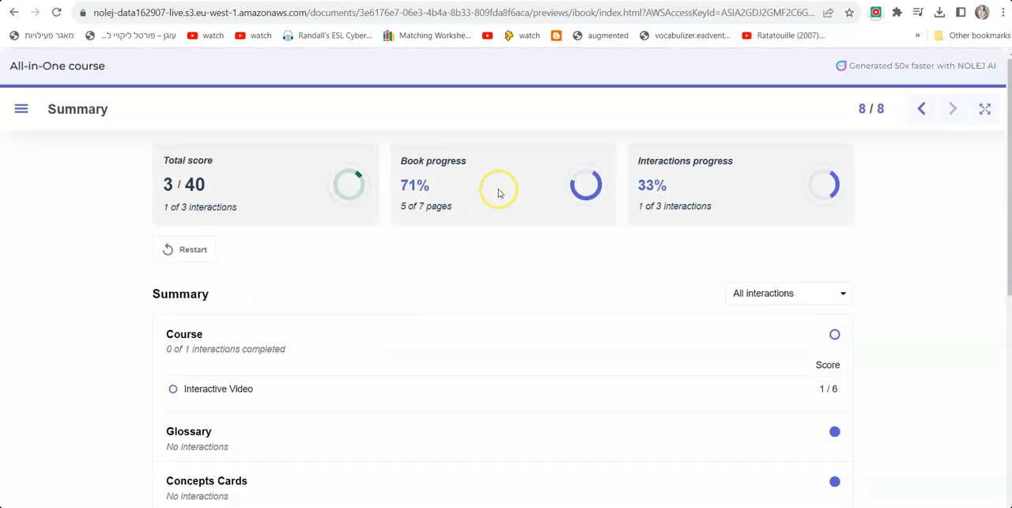
mouse_move(500, 193)
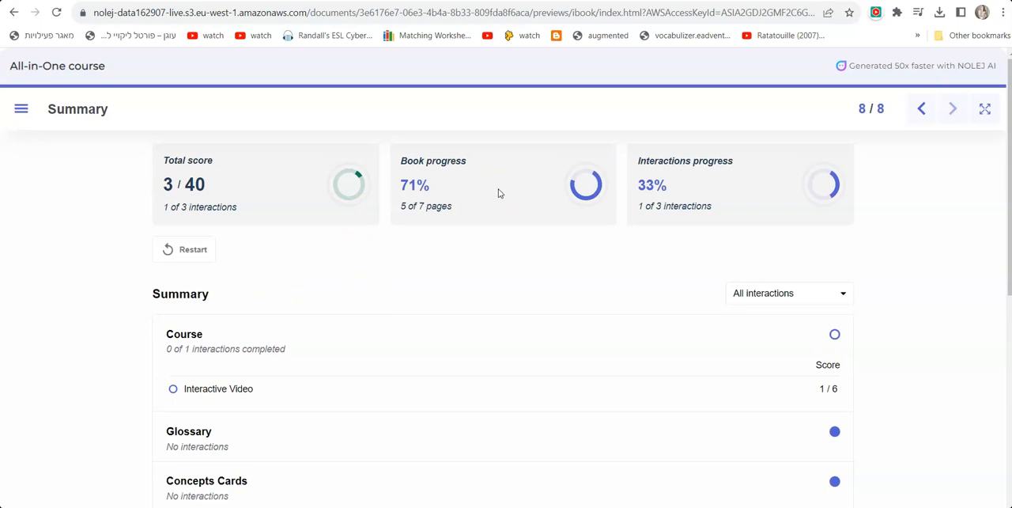
mouse_move(718, 196)
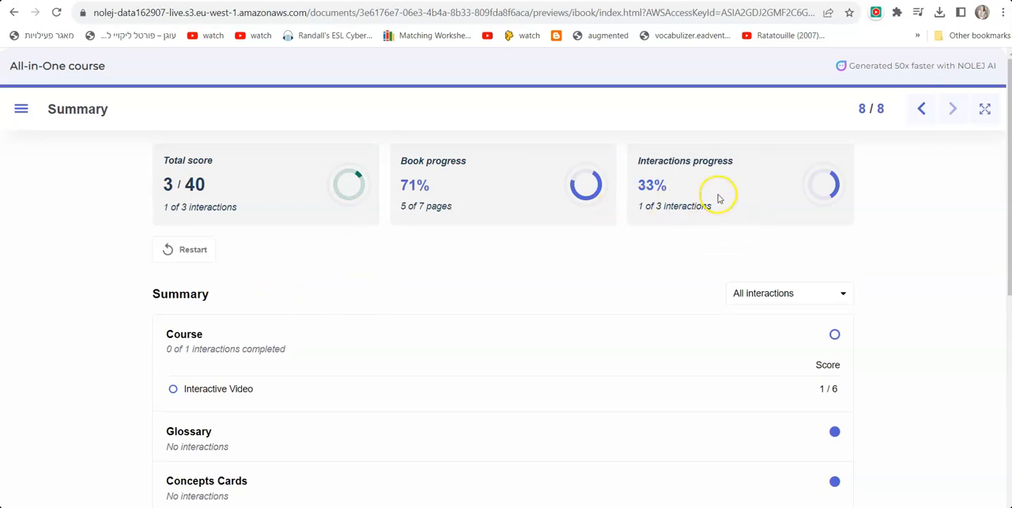
scroll("down", 3)
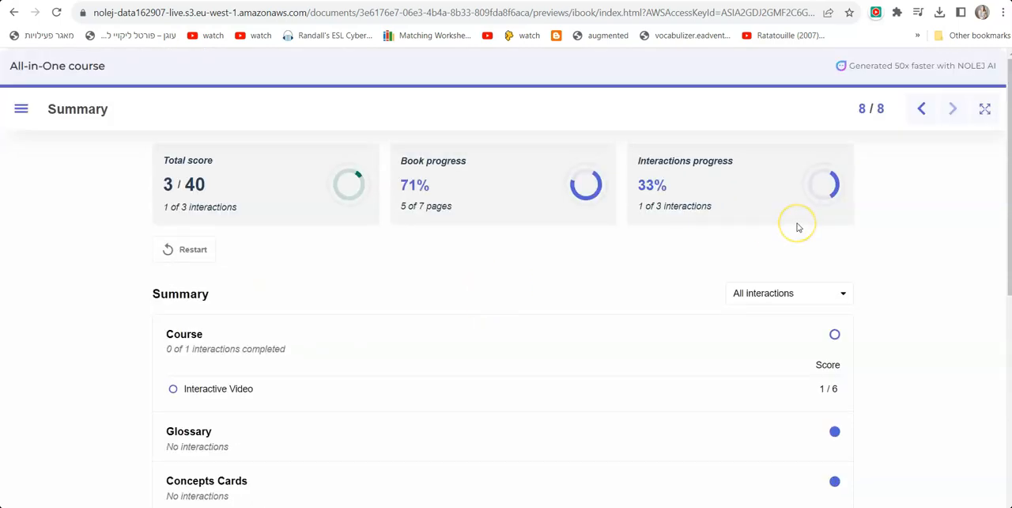
mouse_move(25, 500)
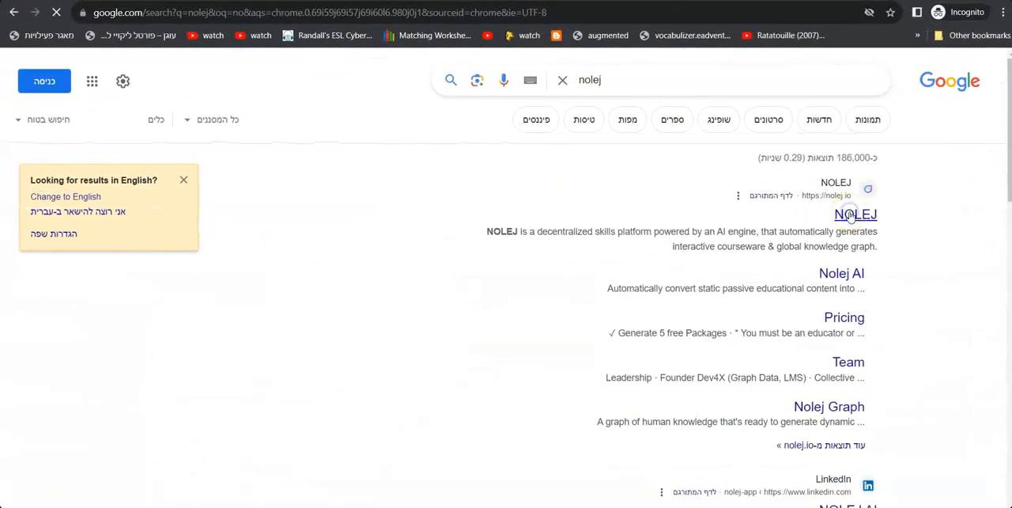
Reach nolej.io, request free access, dismiss the chat popup and begin a new microlearning
left_click(855, 215)
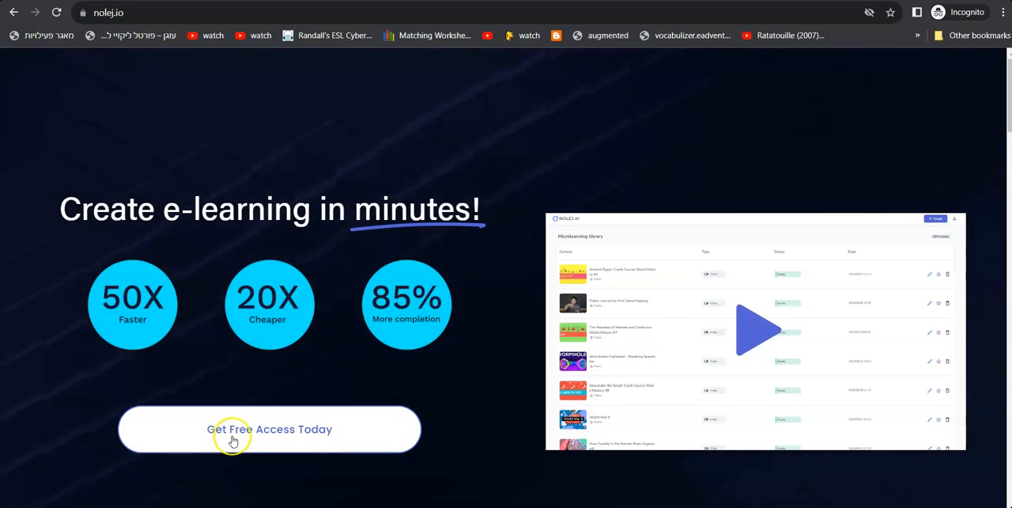
left_click(268, 431)
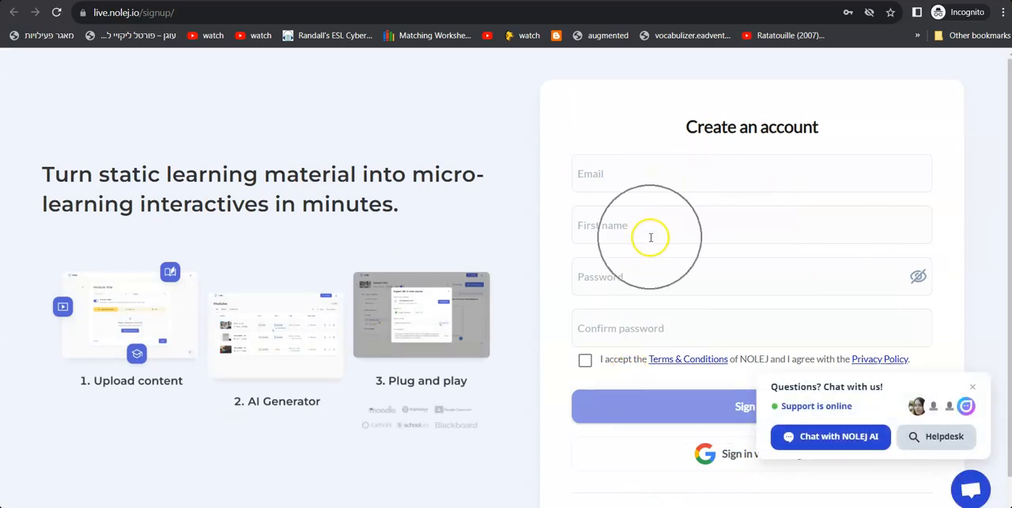
mouse_move(925, 421)
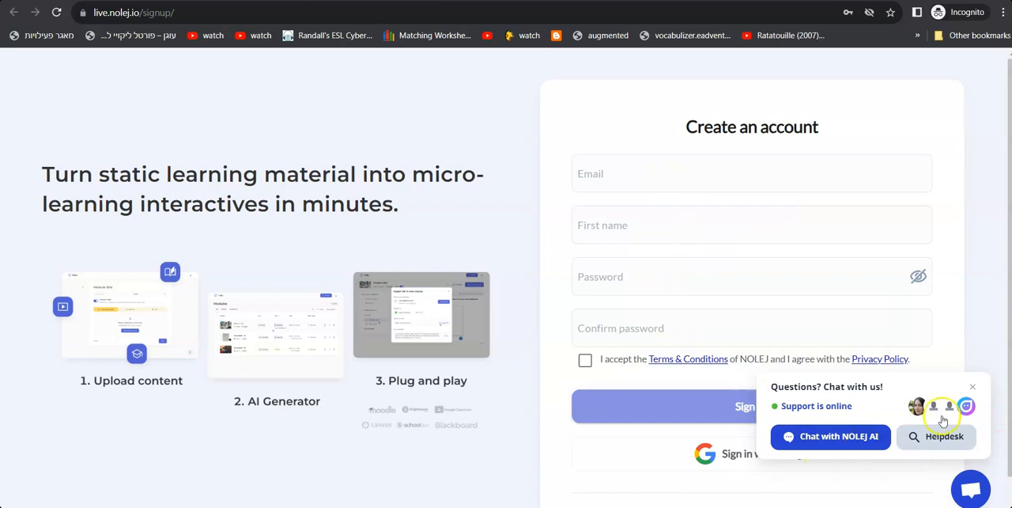
left_click(973, 385)
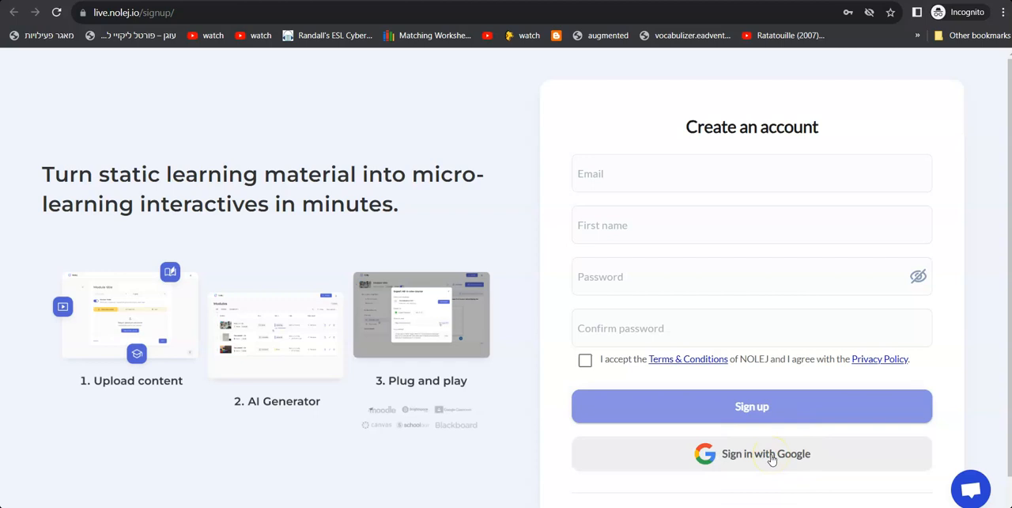
mouse_move(772, 459)
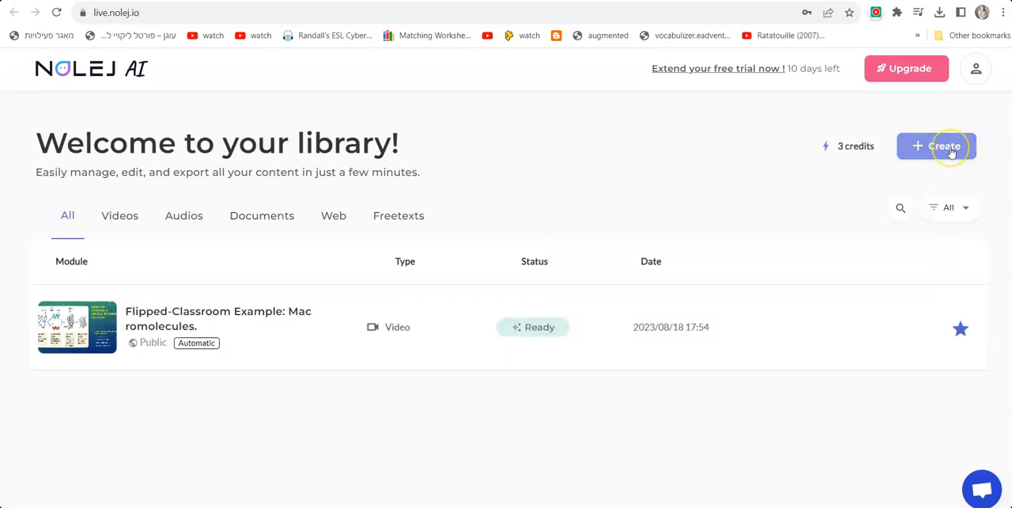
left_click(937, 146)
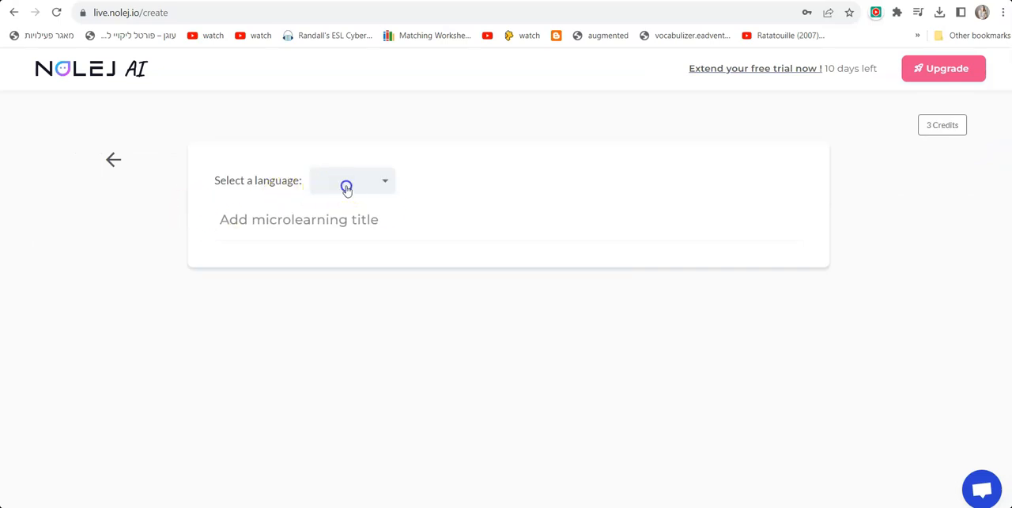
Set the language to English, title it 'History of School' and choose Use URL as the source
left_click(351, 180)
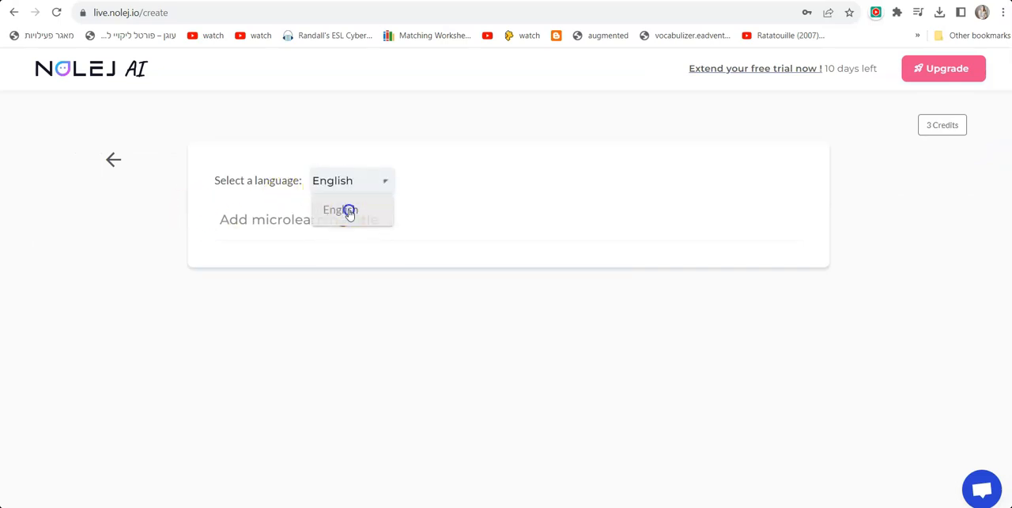
left_click(340, 209)
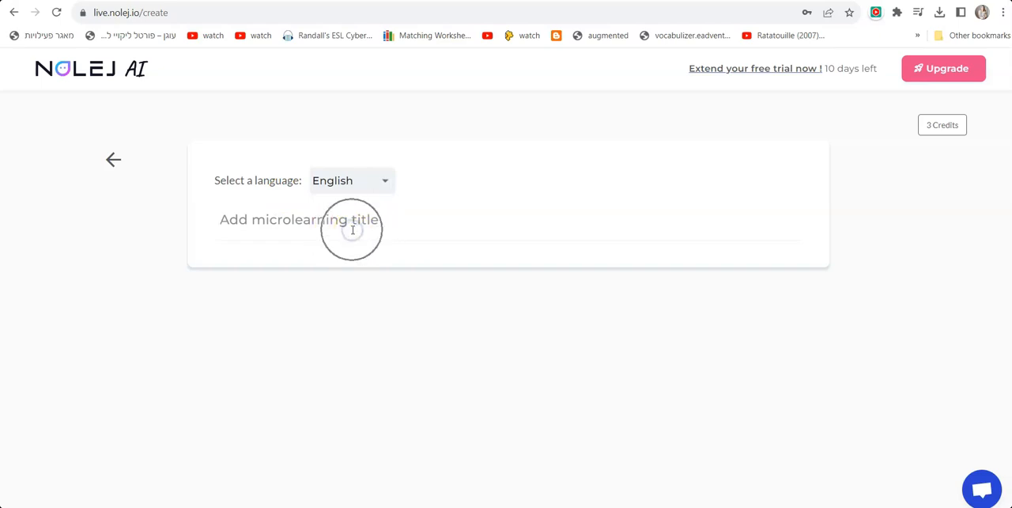
left_click(351, 231)
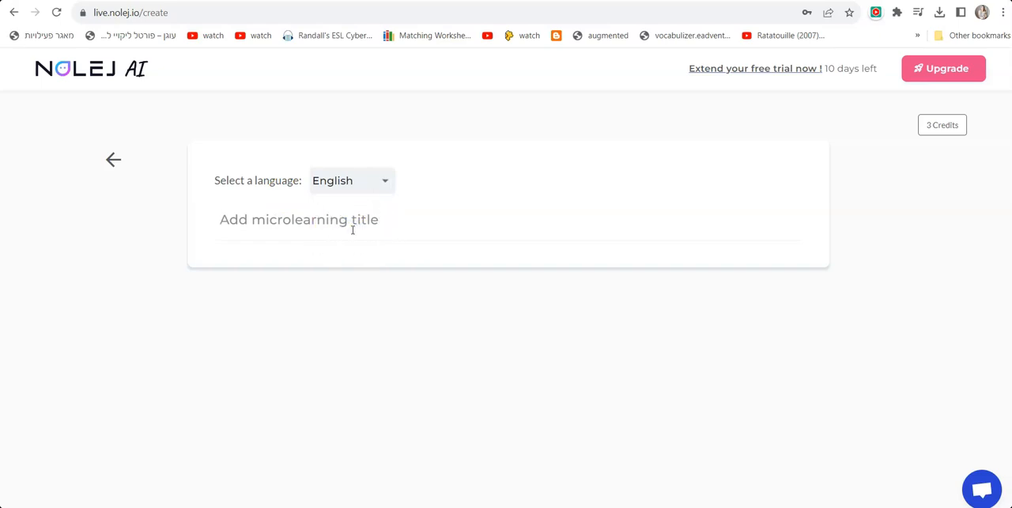
left_click(299, 218)
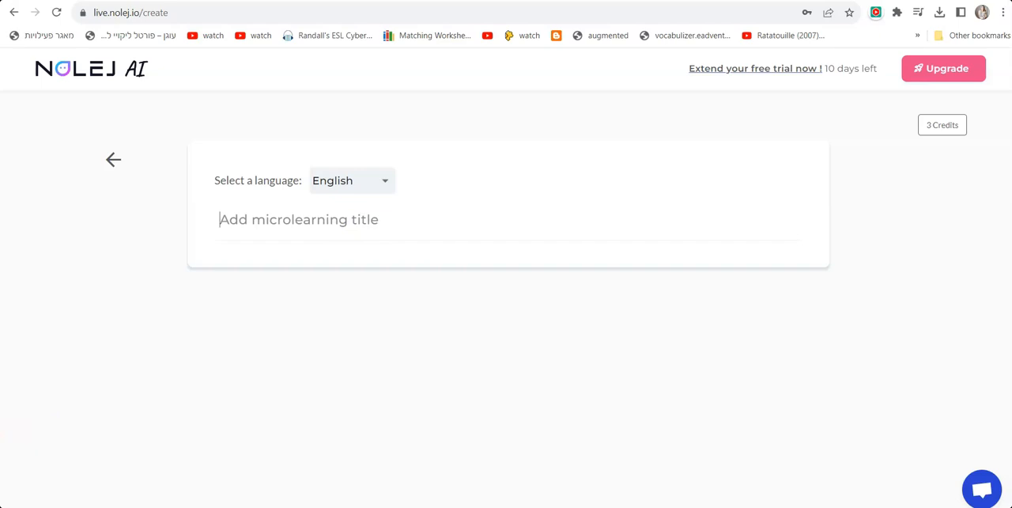
type("History of School")
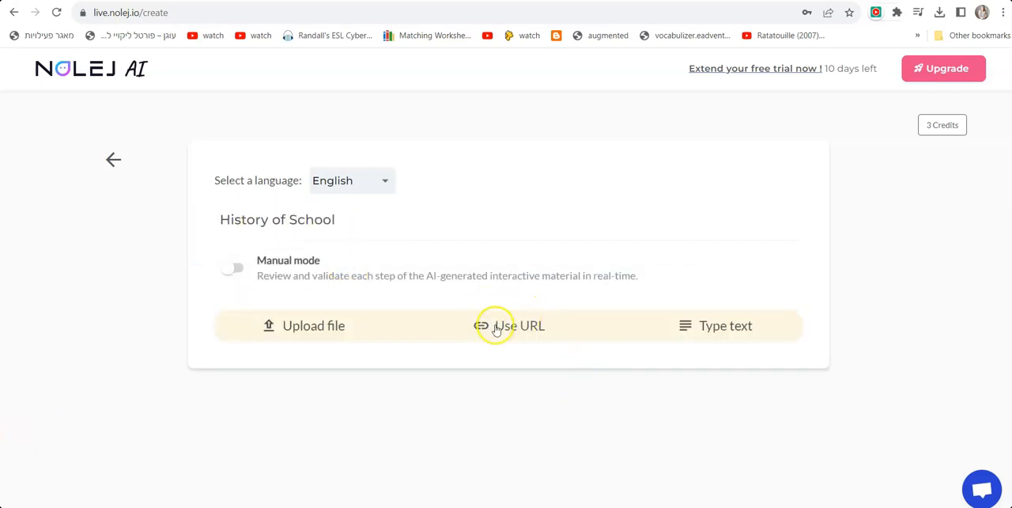
left_click(503, 325)
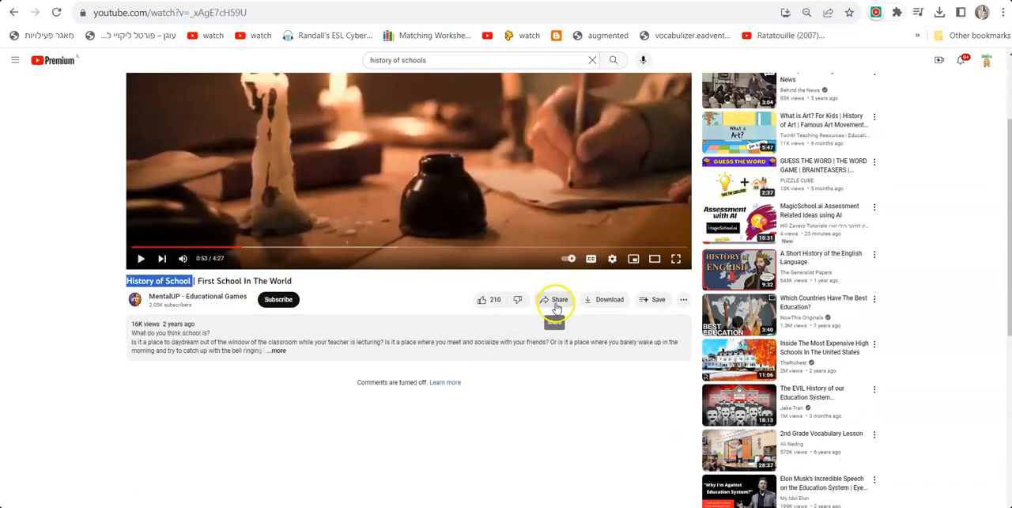
Copy the History of School video's share link from YouTube's Share dialog
left_click(555, 299)
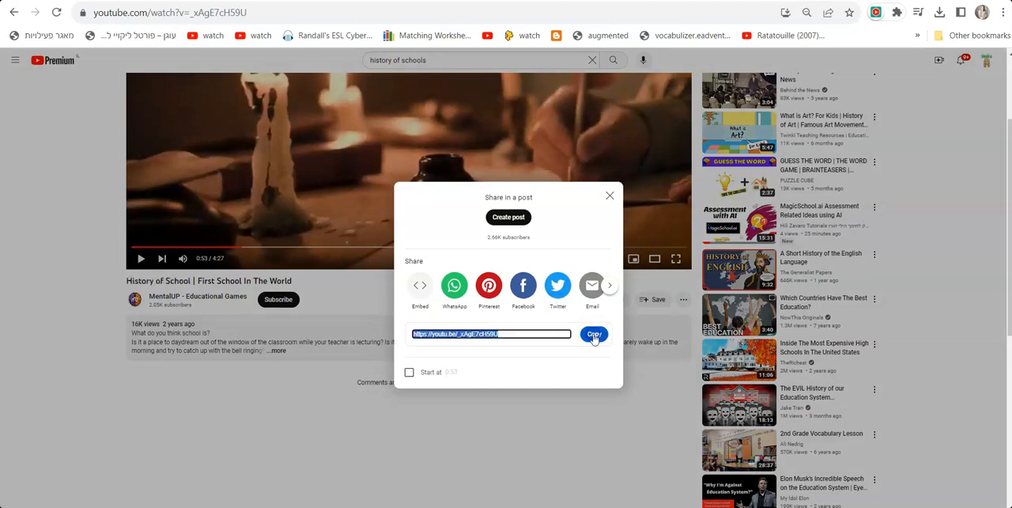
left_click(595, 334)
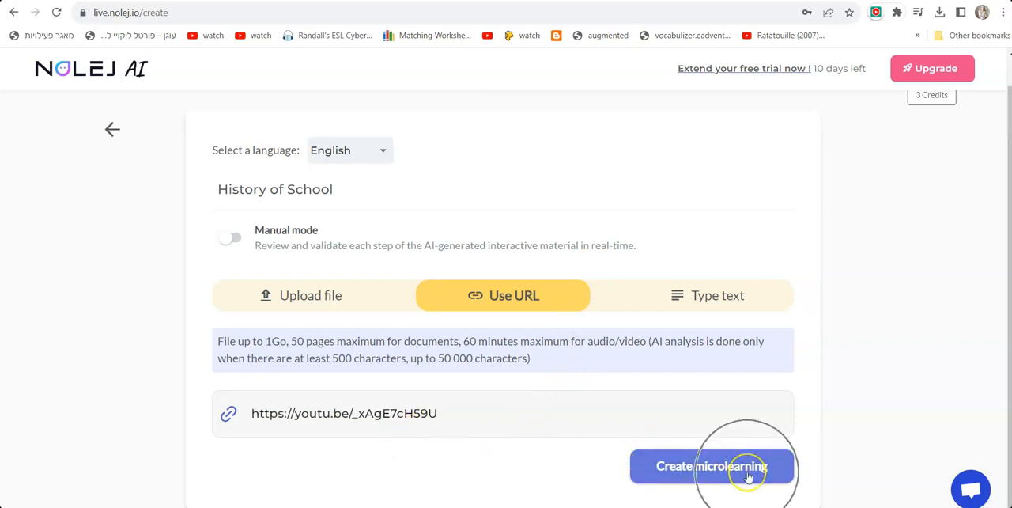
Generate the microlearning from the video link and open the History of School module for editing
left_click(712, 467)
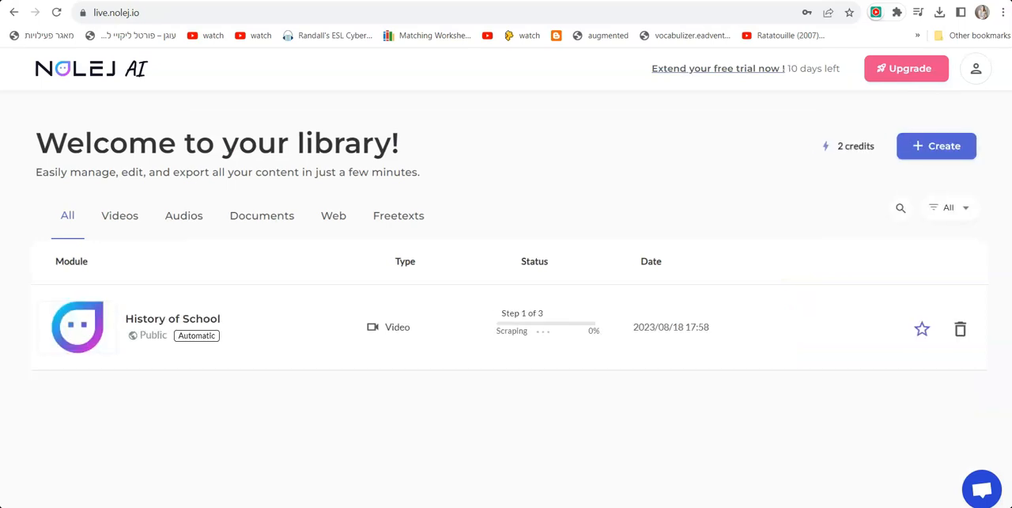
left_click(488, 338)
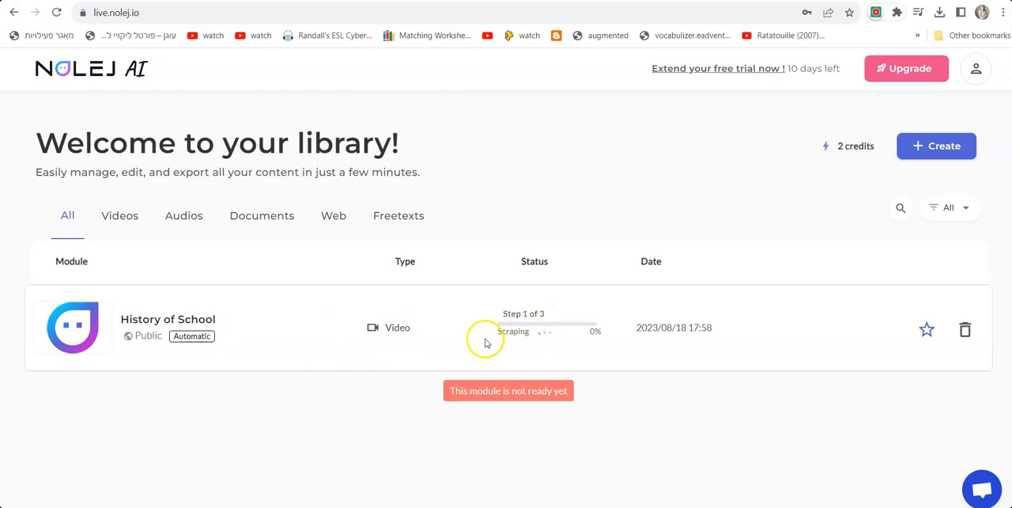
mouse_move(486, 343)
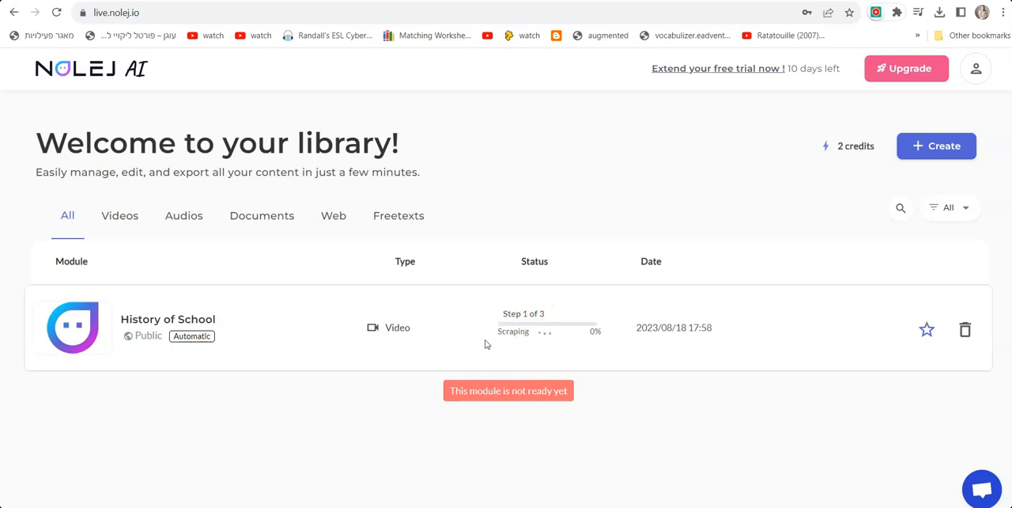
mouse_move(546, 323)
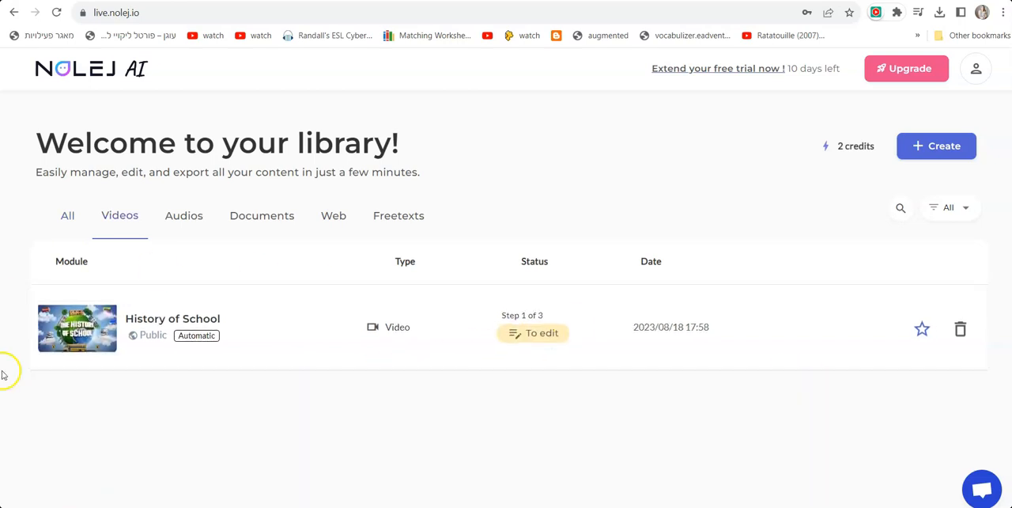
left_click(532, 332)
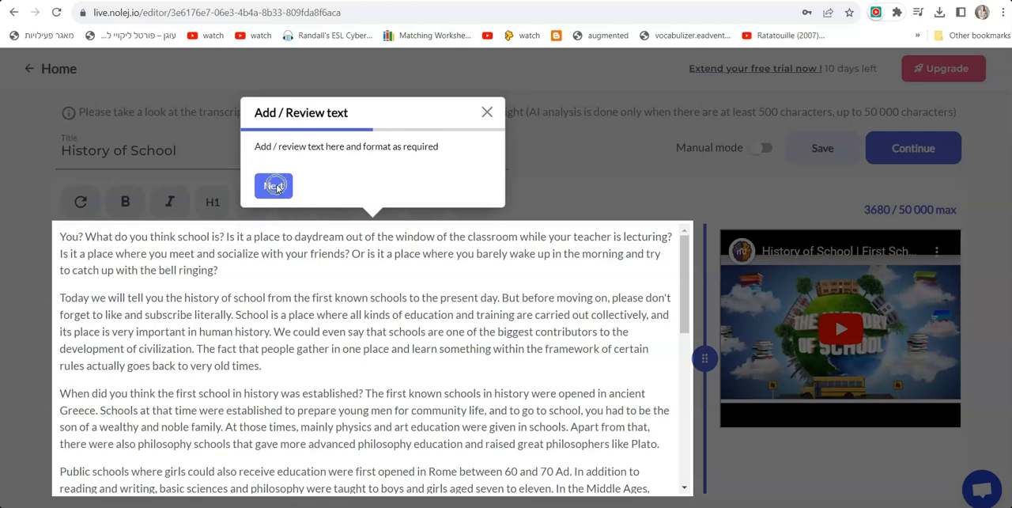
Dismiss the tour tips, review the transcript and confirm sending it for AI analysis
left_click(272, 185)
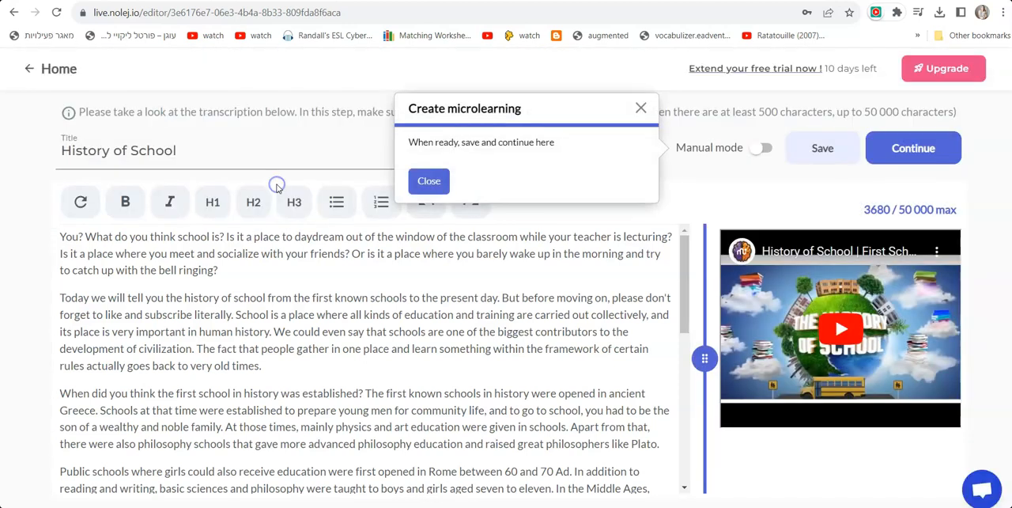
mouse_move(693, 147)
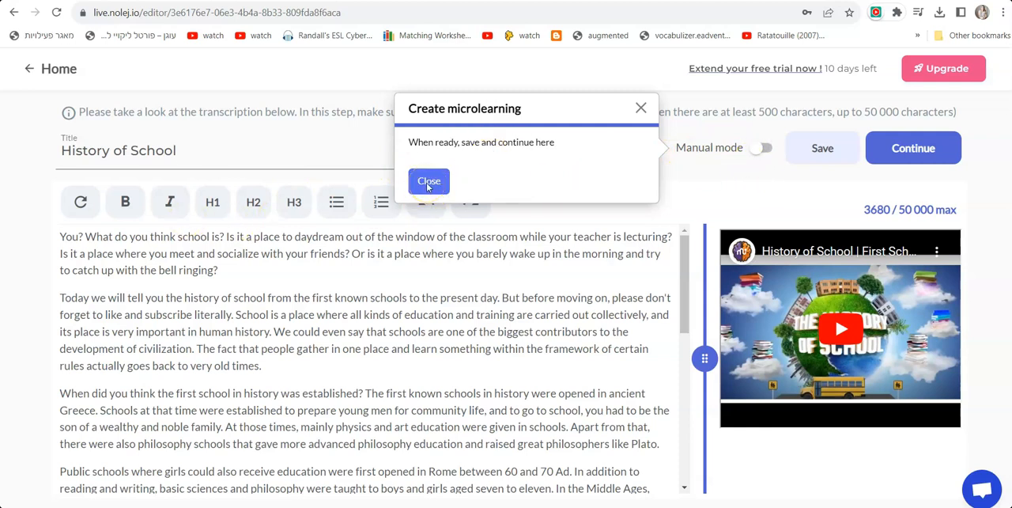
left_click(429, 180)
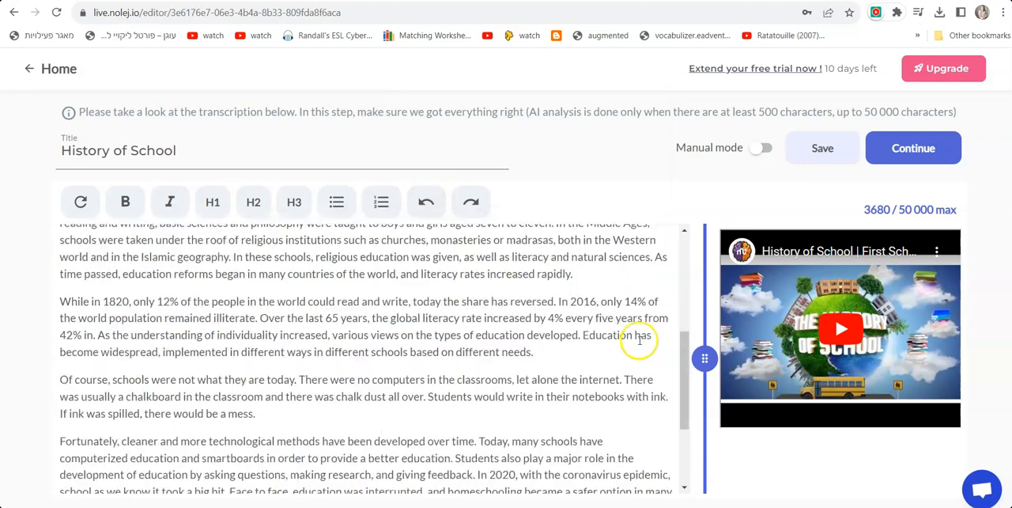
scroll("down", 3)
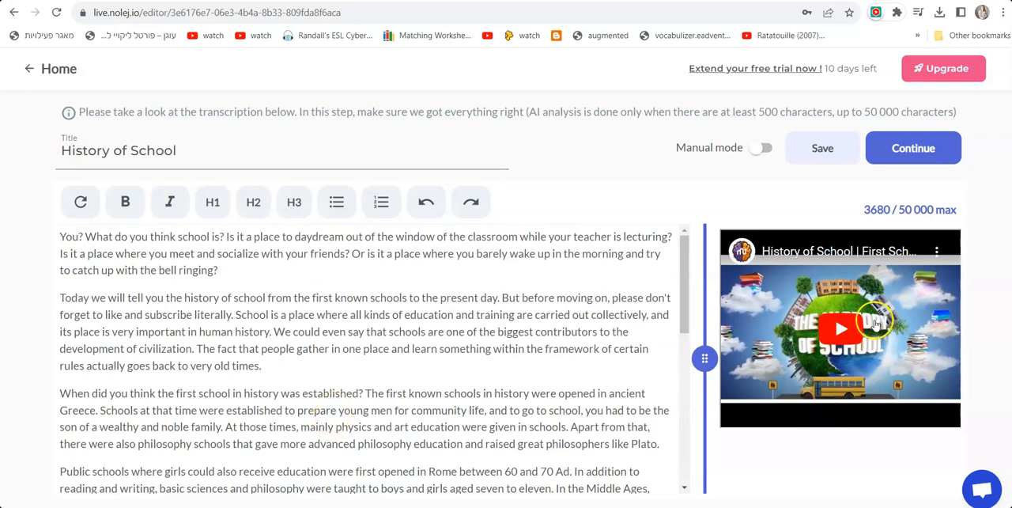
left_click(912, 147)
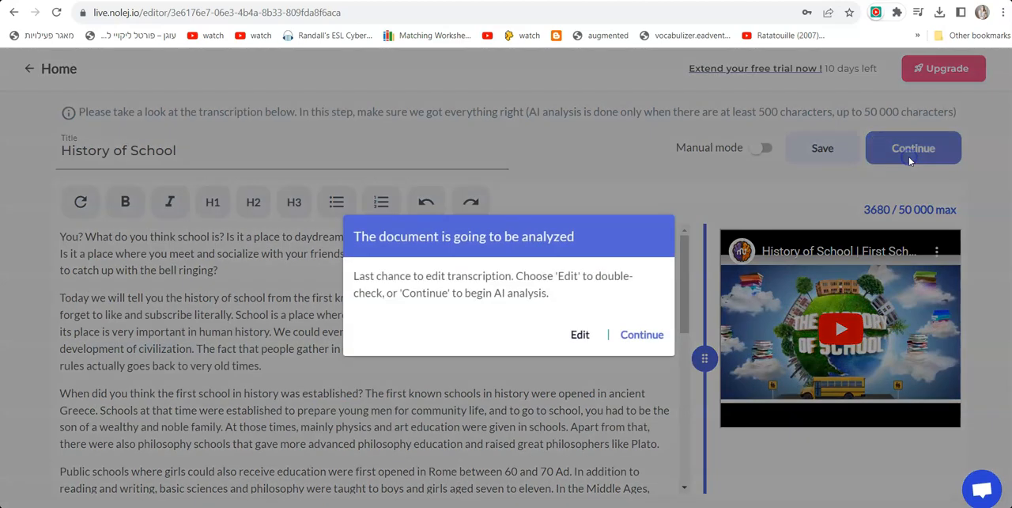
mouse_move(655, 367)
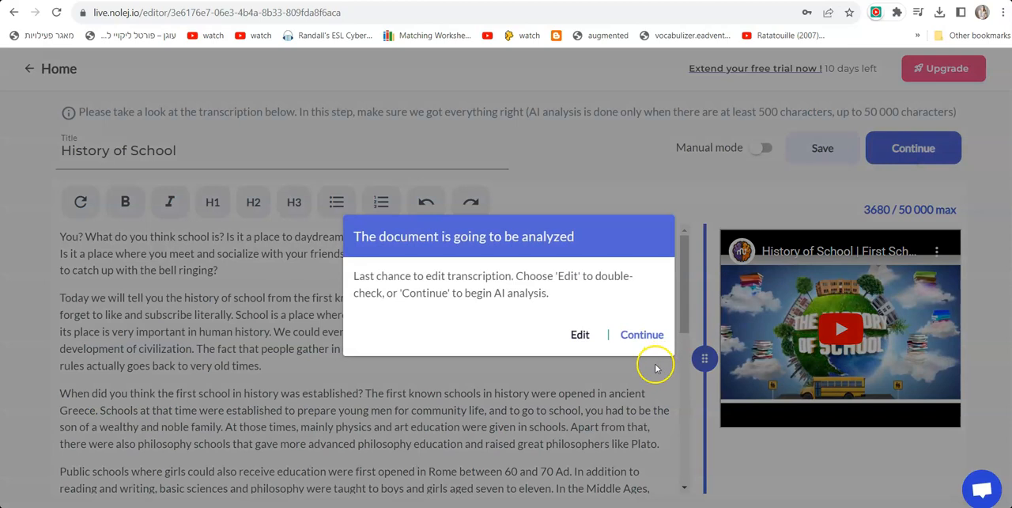
mouse_move(642, 336)
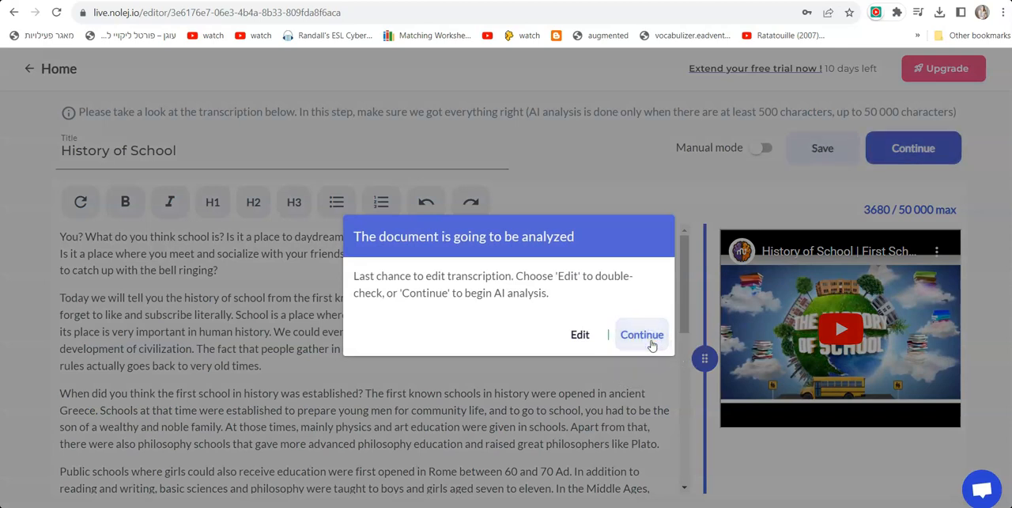
left_click(642, 335)
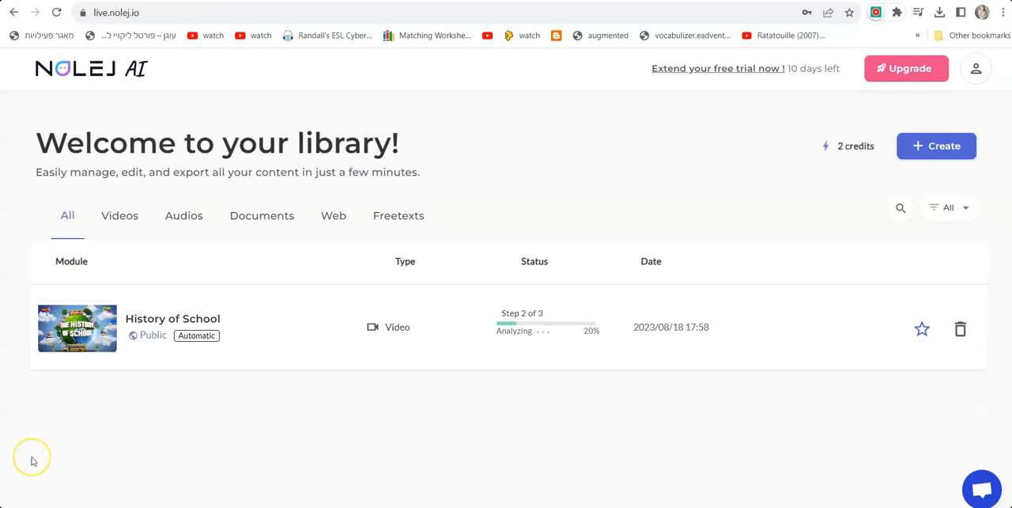
Try opening the History of School module while its analysis is still at step 2 of 3
left_click(522, 327)
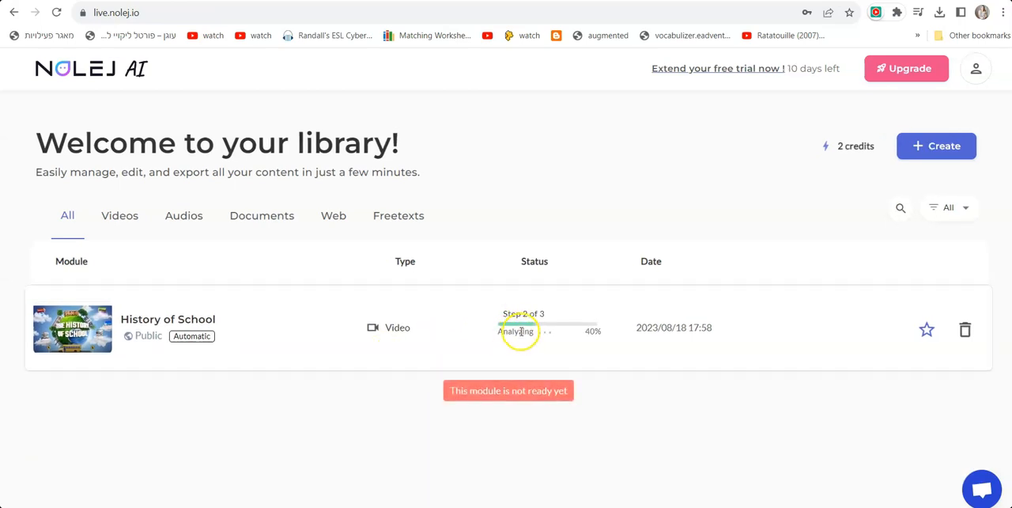
mouse_move(552, 348)
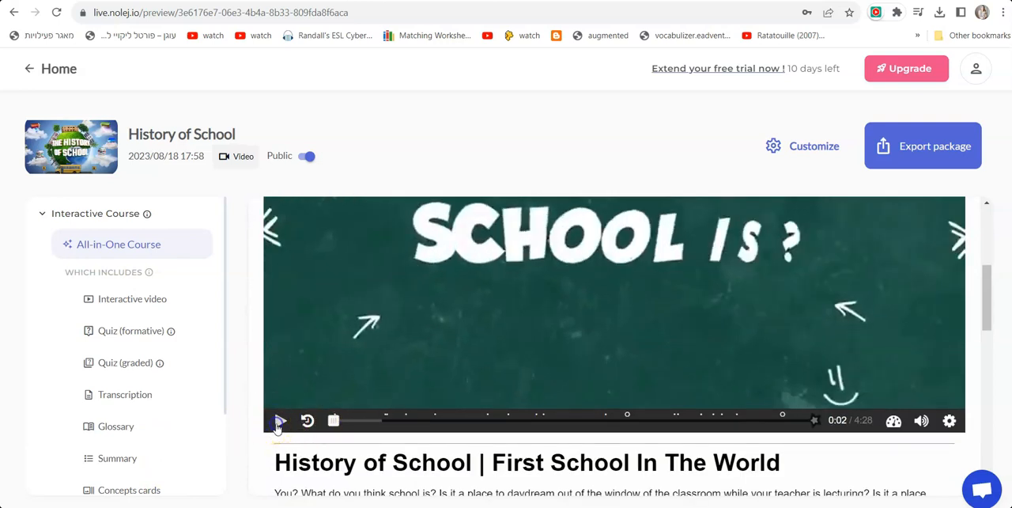
Play the course's interactive video, view the transcript below and open the in-video knowledge check
left_click(279, 421)
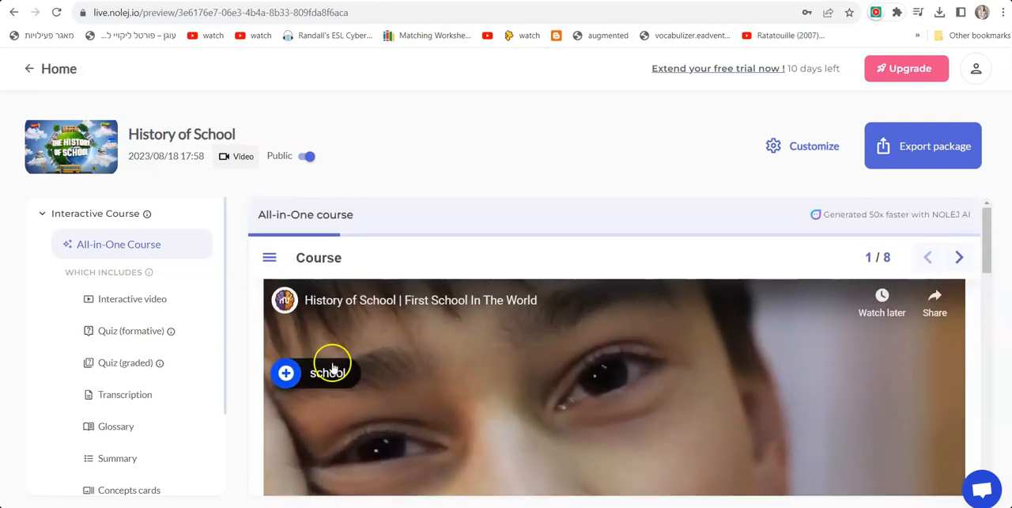
scroll("down", 3)
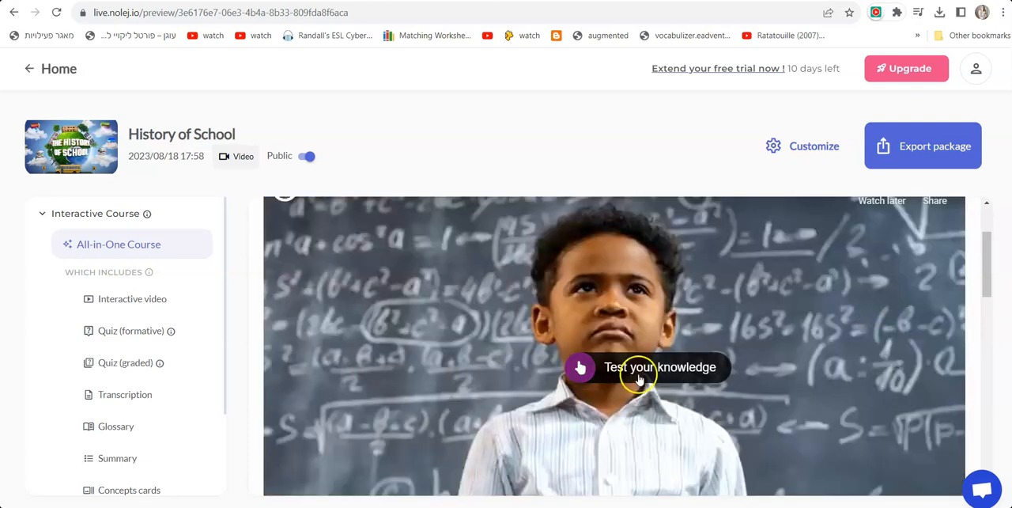
left_click(659, 367)
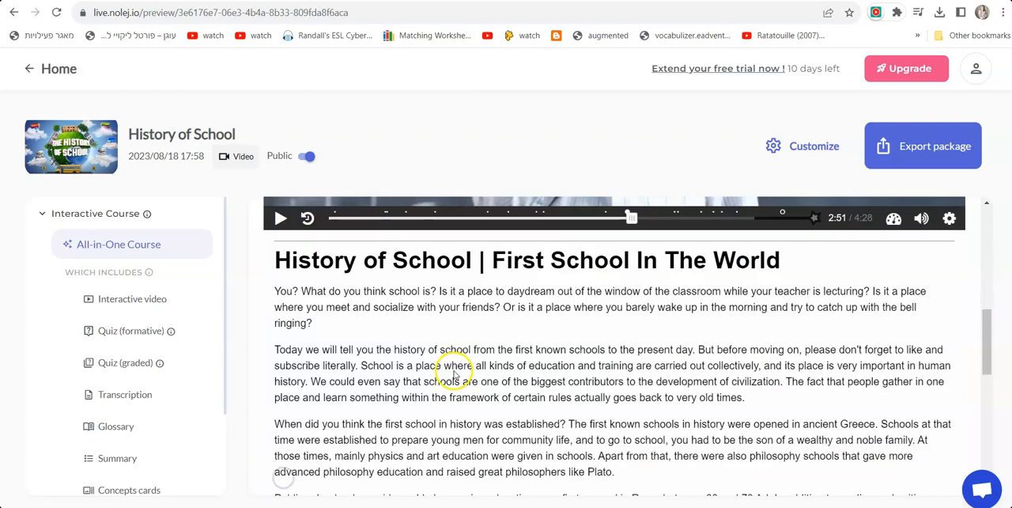
Step through the Glossary (Computerized Education definition), Concepts Cards and Quiz sections of the course
scroll("down", 3)
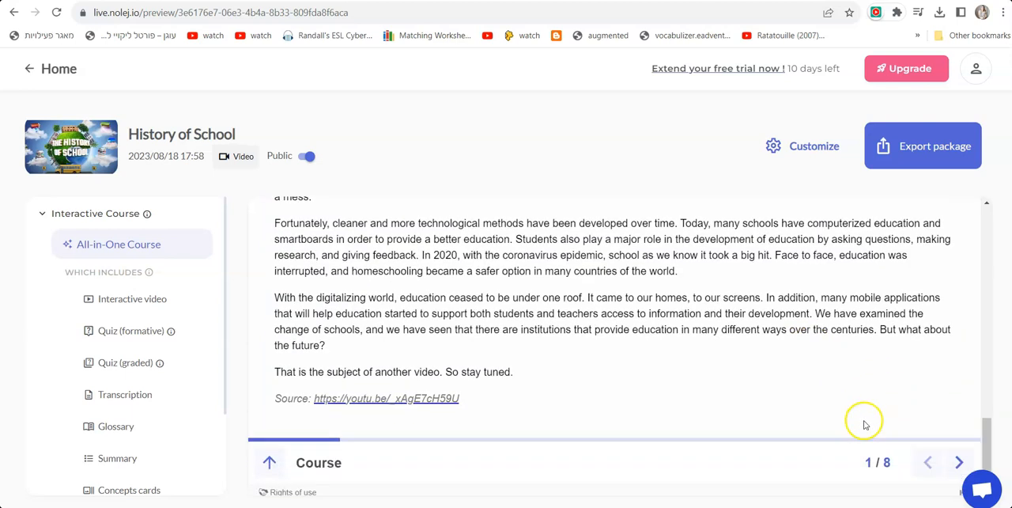
left_click(958, 462)
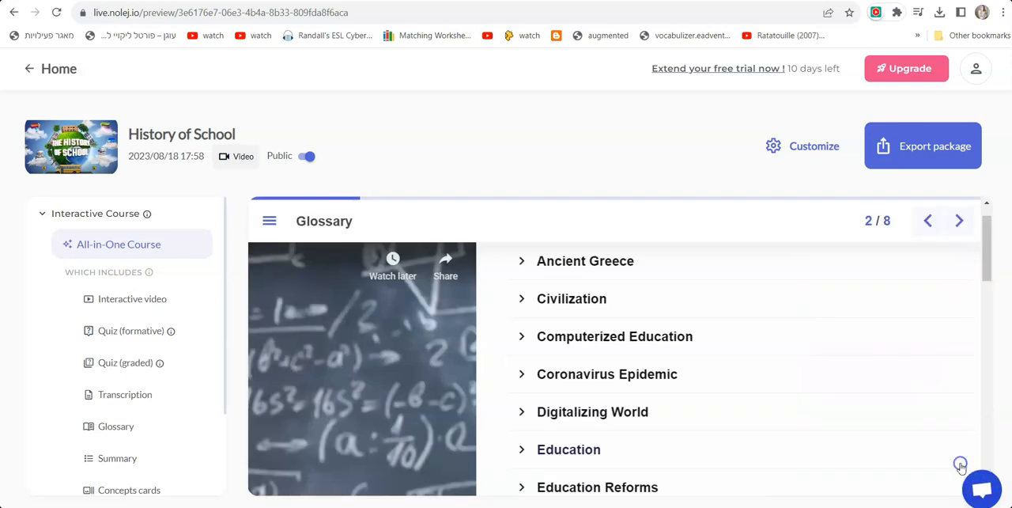
left_click(585, 261)
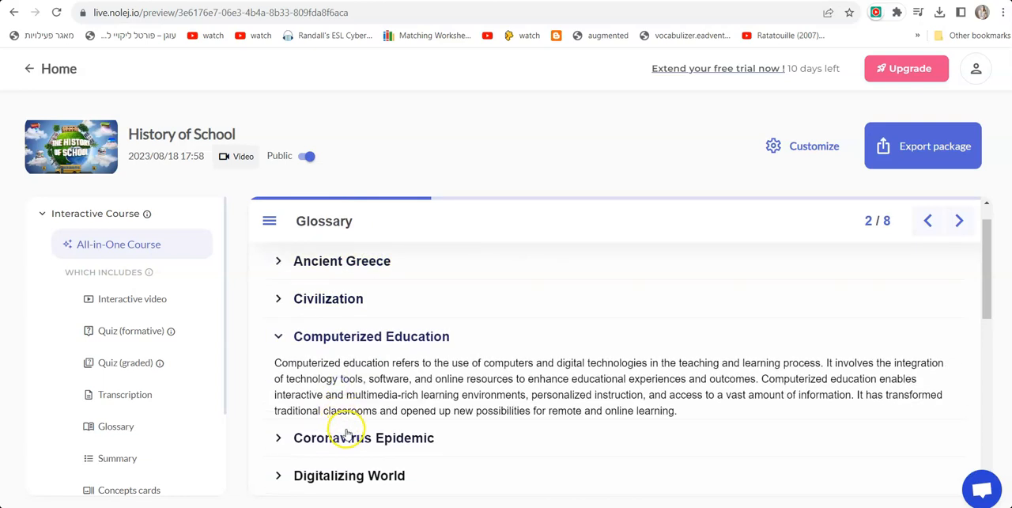
left_click(958, 221)
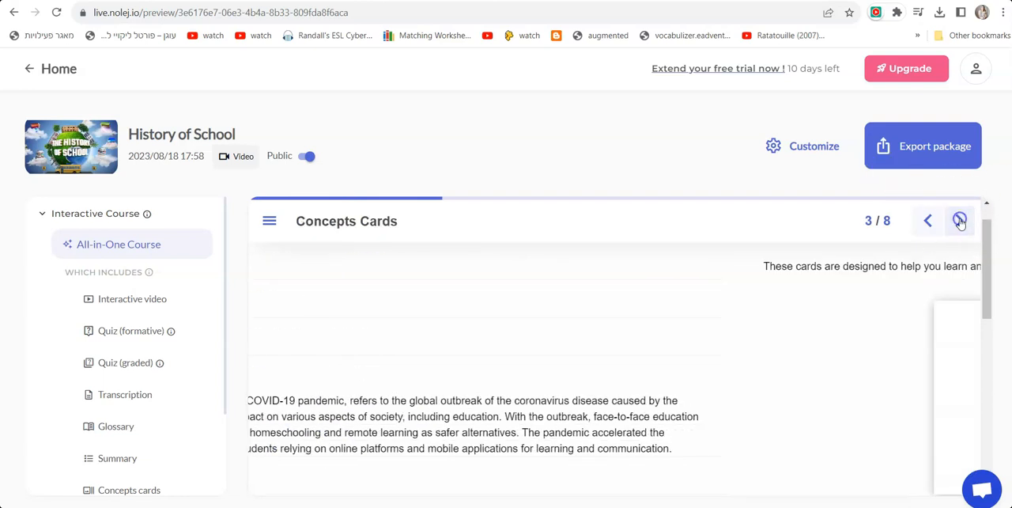
left_click(959, 221)
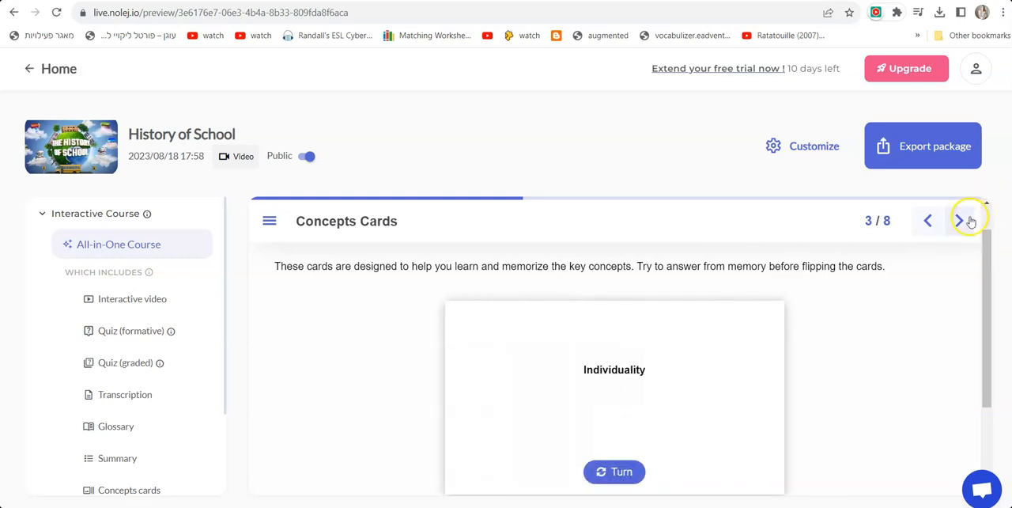
left_click(961, 219)
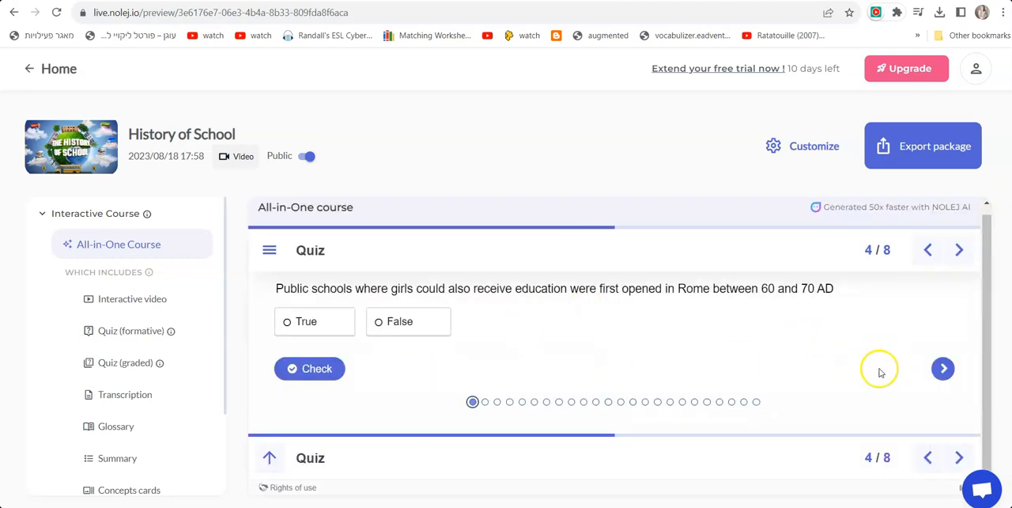
mouse_move(613, 323)
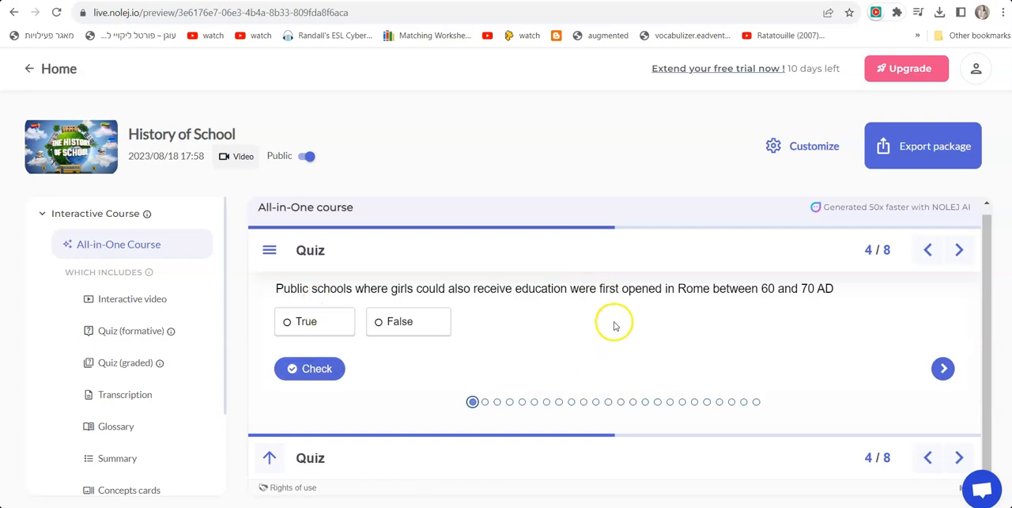
mouse_move(843, 306)
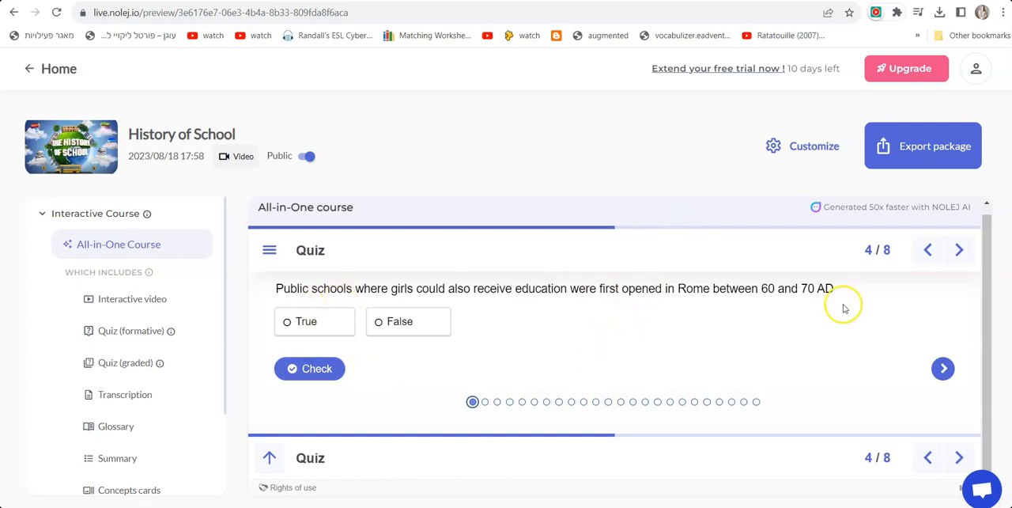
Export the All-in-One course and copy its Share to web link
left_click(924, 146)
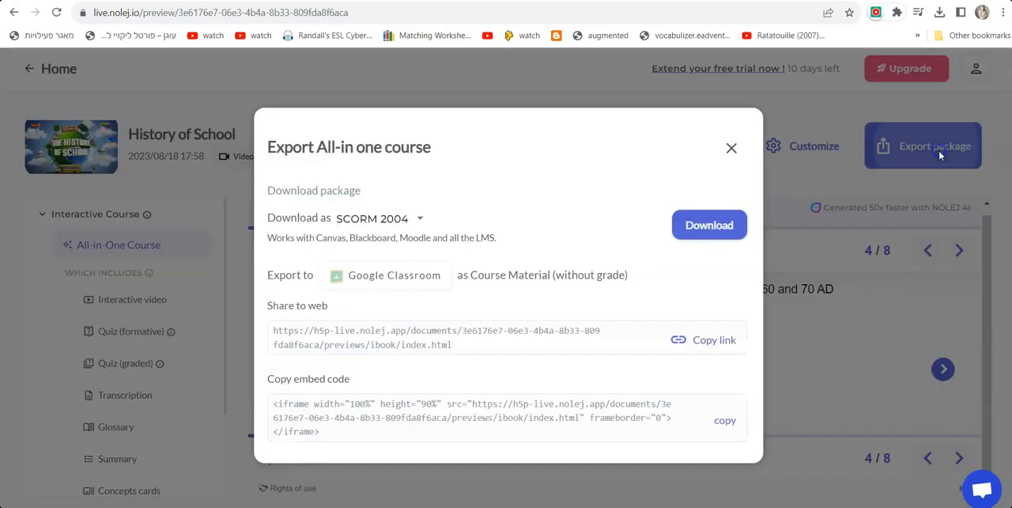
left_click(715, 338)
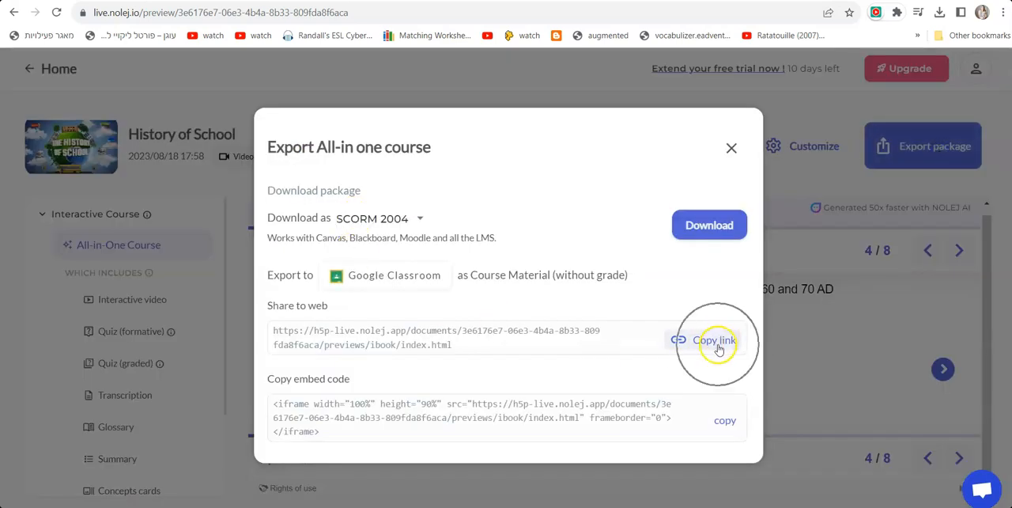